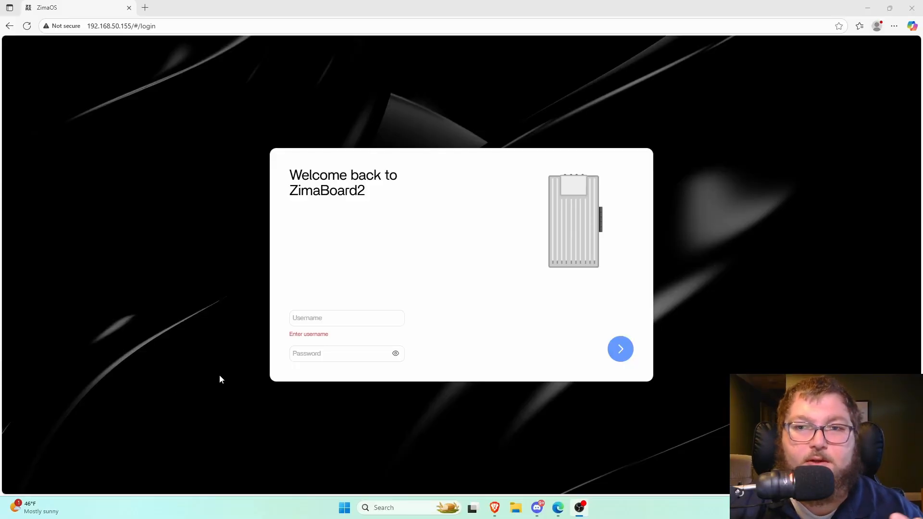
pyautogui.moveTo(336, 295)
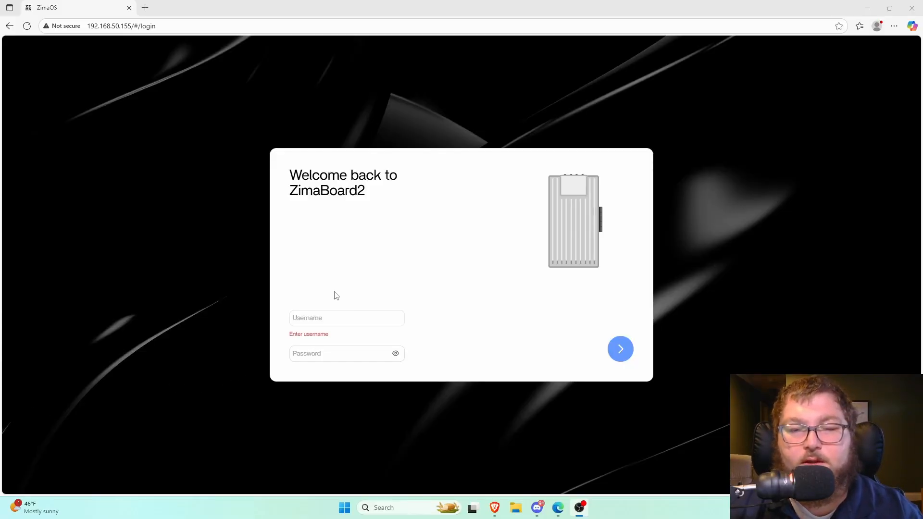
# Enter the username and password and sign in to the ZimaBoard2 dashboard.
pyautogui.click(346, 318)
pyautogui.write('carmine')
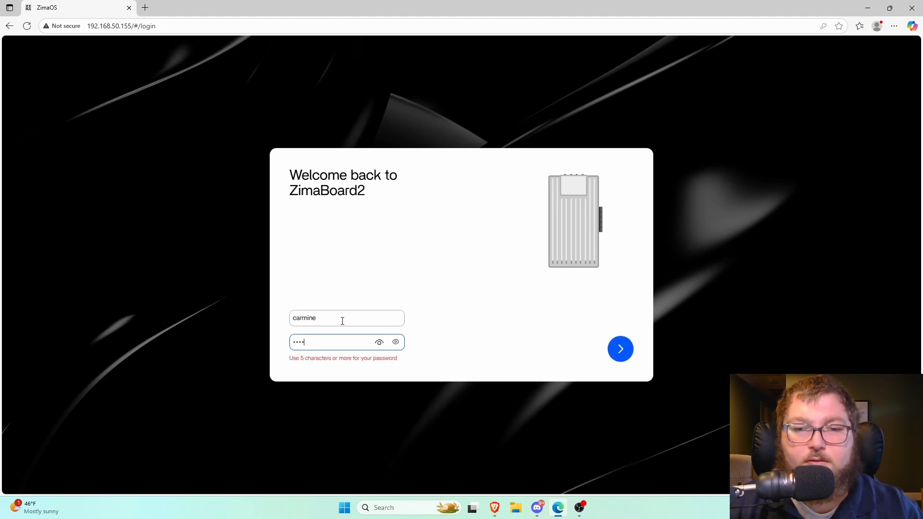
pyautogui.click(620, 348)
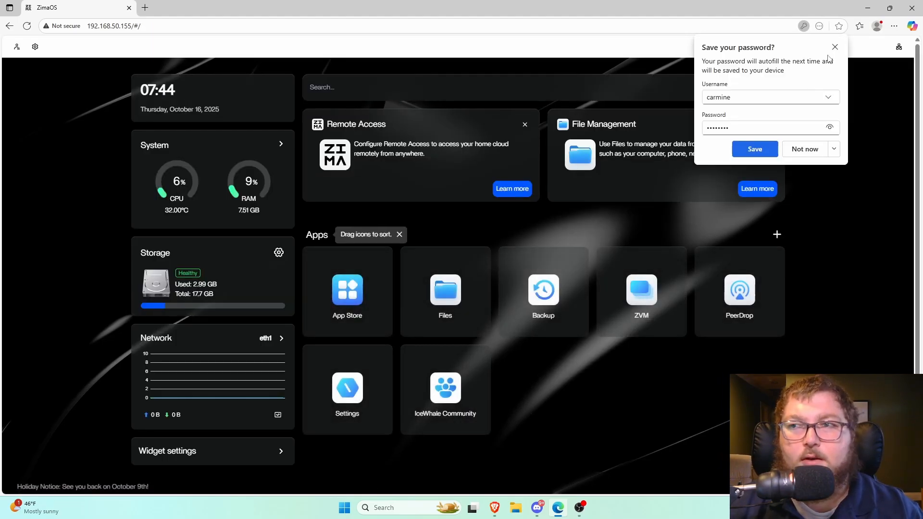
# Dismiss the save-password offer and reach Network settings via the Remote Access card.
pyautogui.click(804, 148)
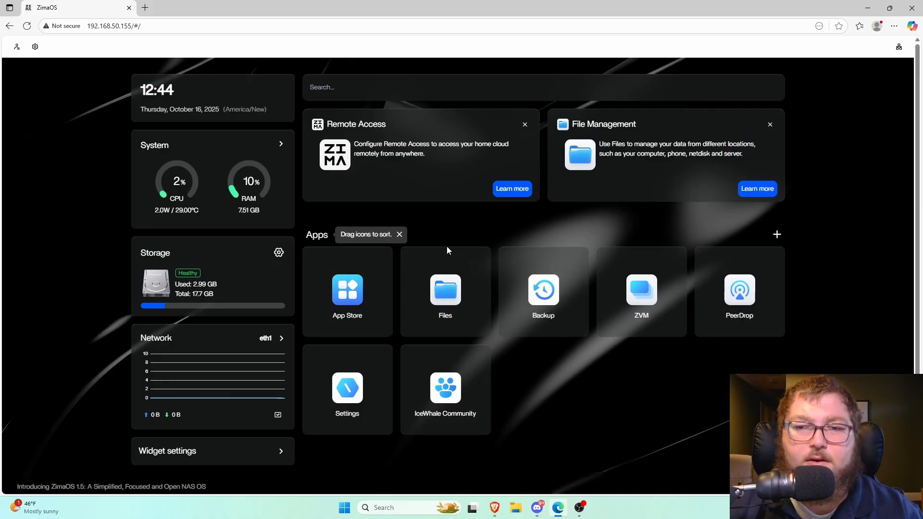
pyautogui.moveTo(360, 138)
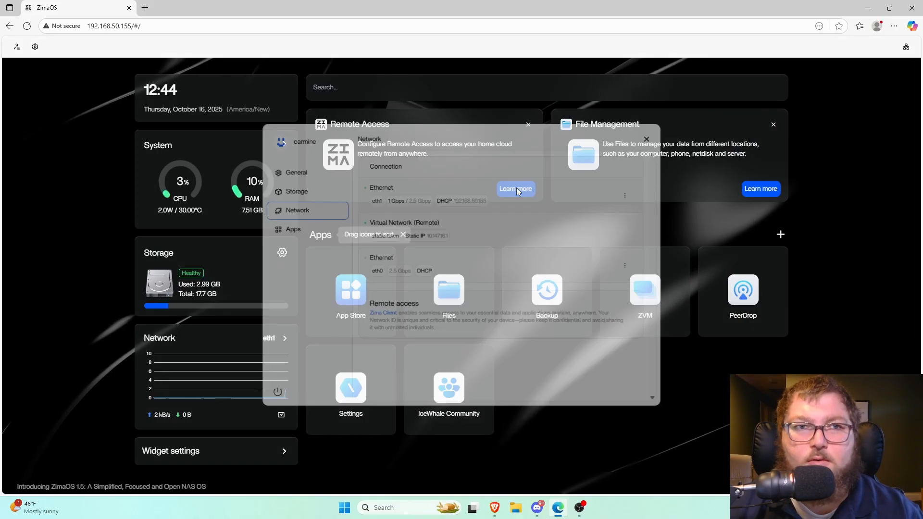
pyautogui.click(516, 189)
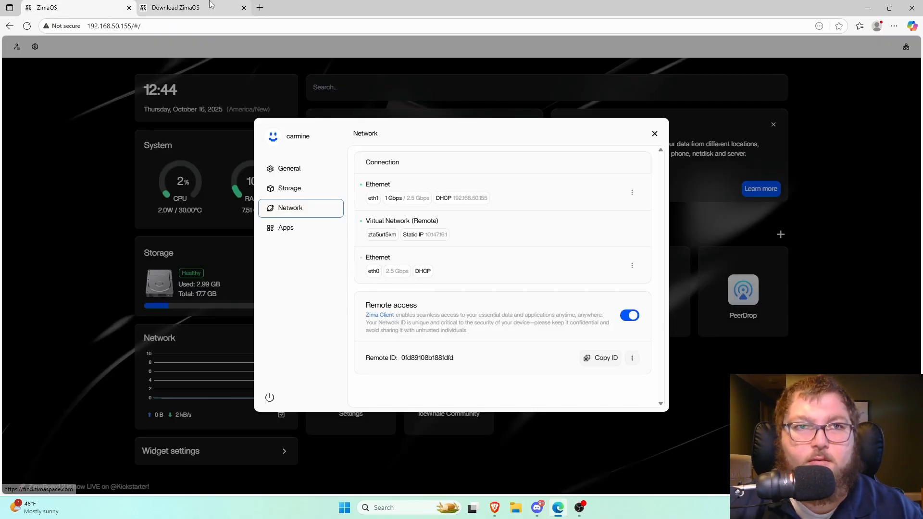
# Review the Zima Client desktop and mobile download sections on the Zimaspace site.
pyautogui.click(176, 6)
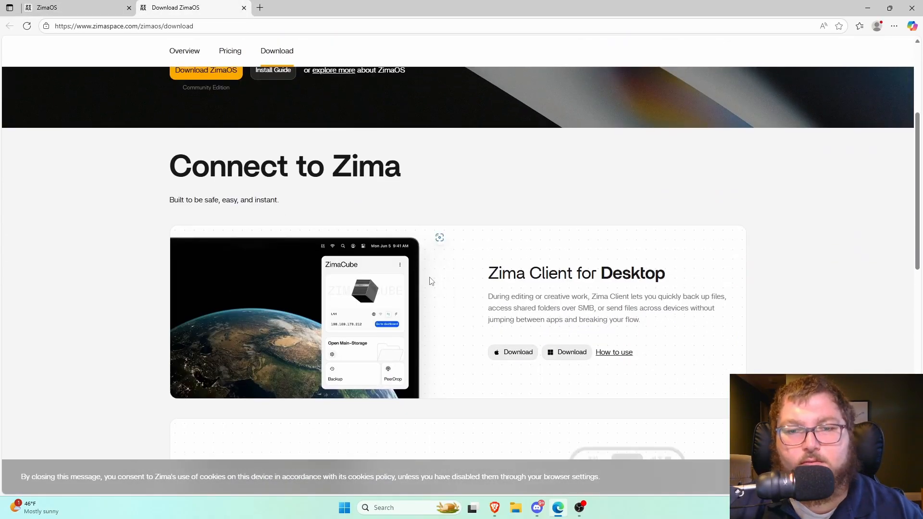
pyautogui.scroll(-3)
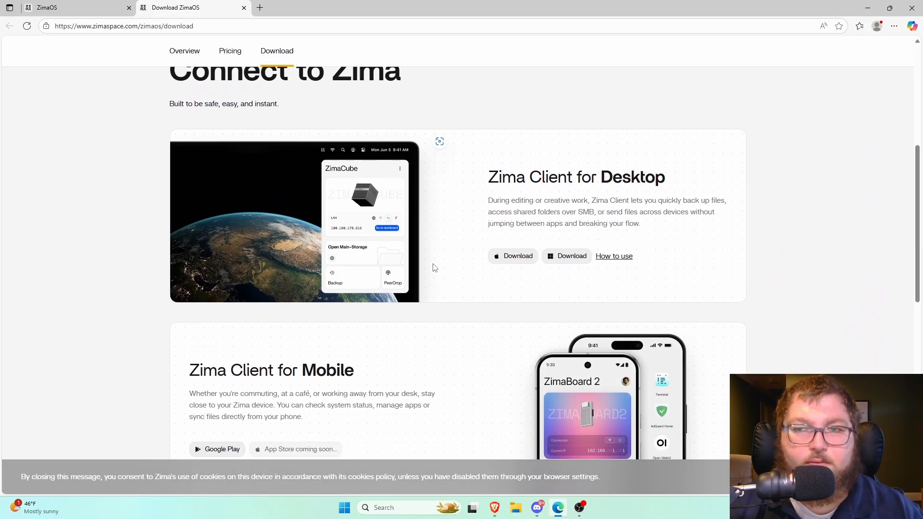
pyautogui.moveTo(423, 264)
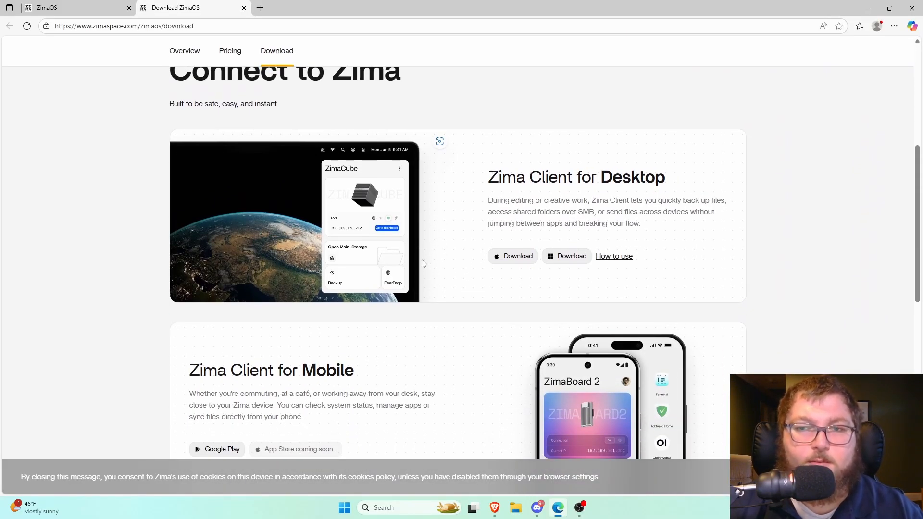
pyautogui.moveTo(439, 271)
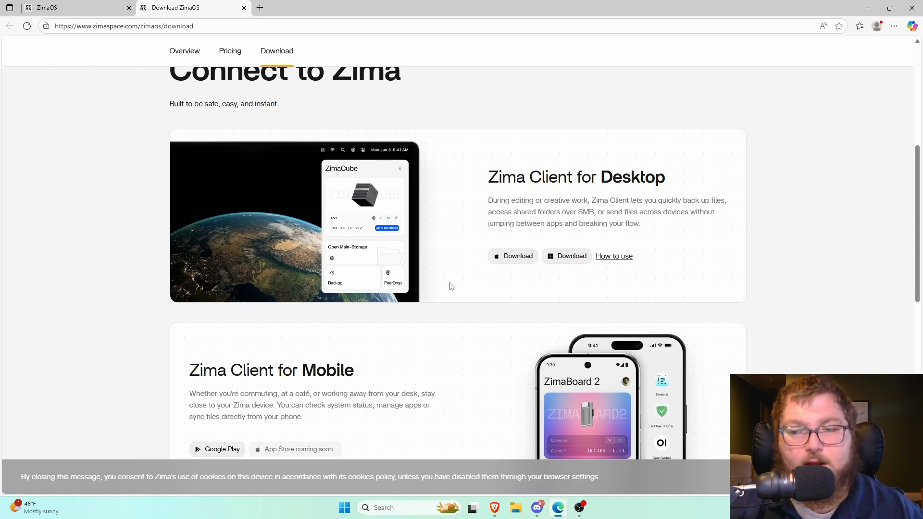
pyautogui.scroll(-3)
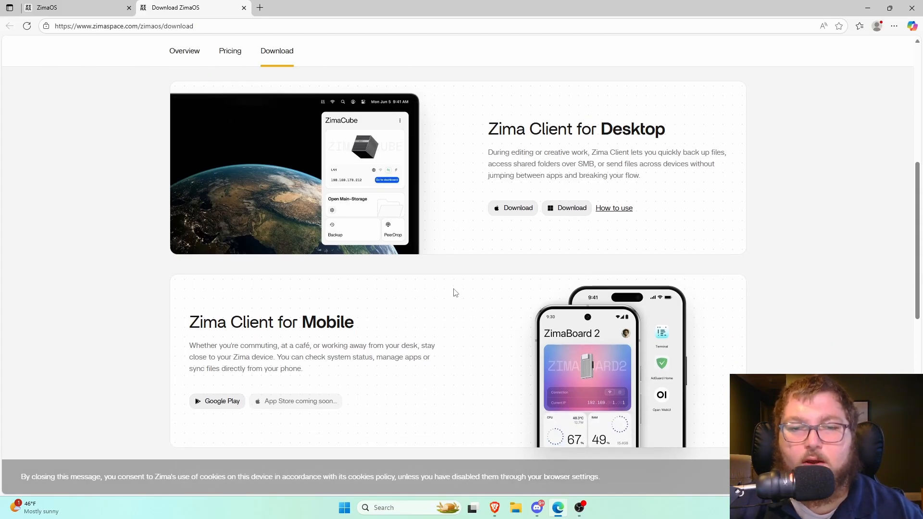
pyautogui.scroll(-3)
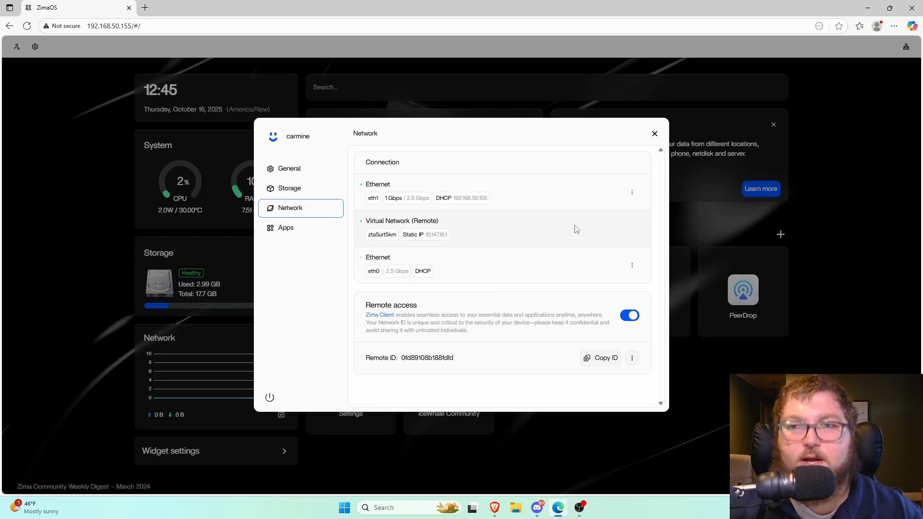
# Close Network settings and view the ZVM module's Windows and Linux OS image choices.
pyautogui.click(654, 134)
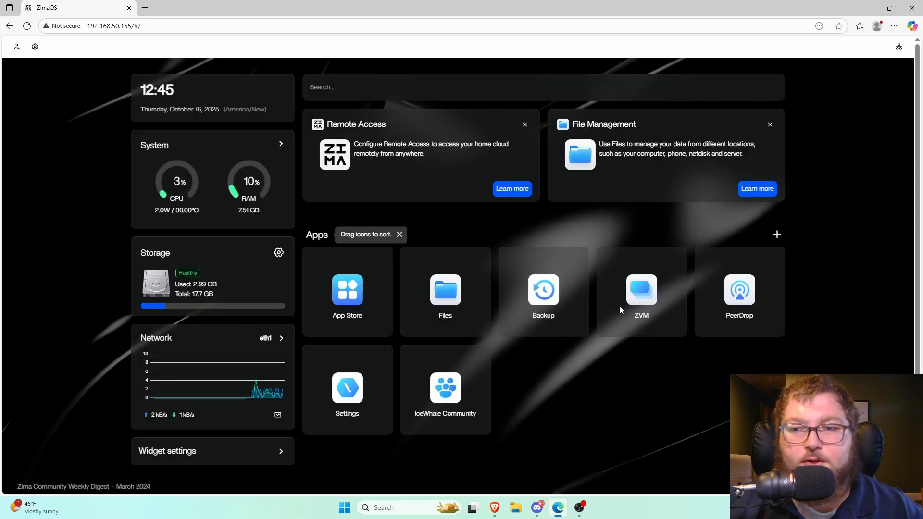
pyautogui.click(640, 291)
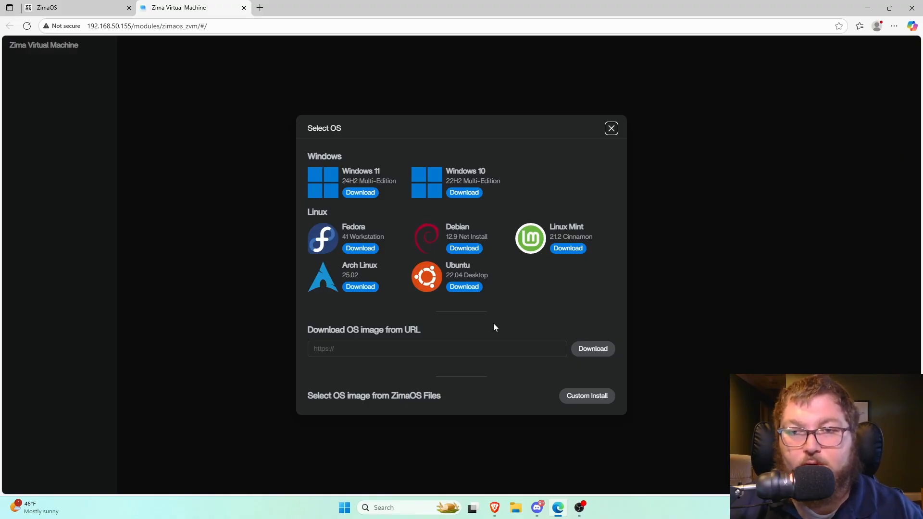
pyautogui.moveTo(501, 327)
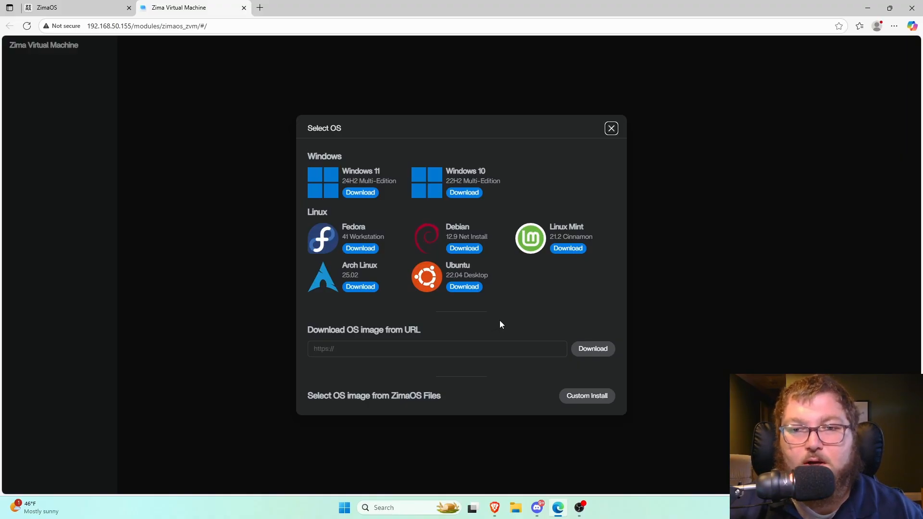
pyautogui.moveTo(482, 301)
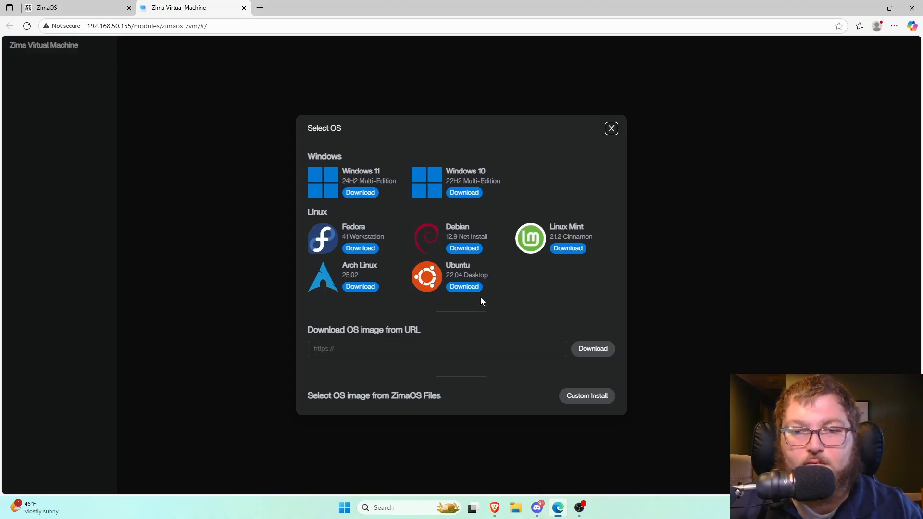
pyautogui.moveTo(400, 256)
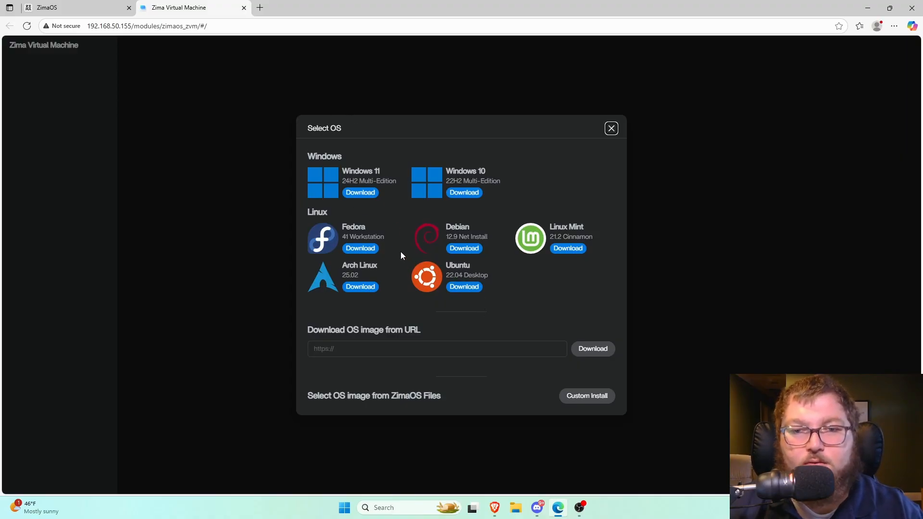
pyautogui.moveTo(351, 237)
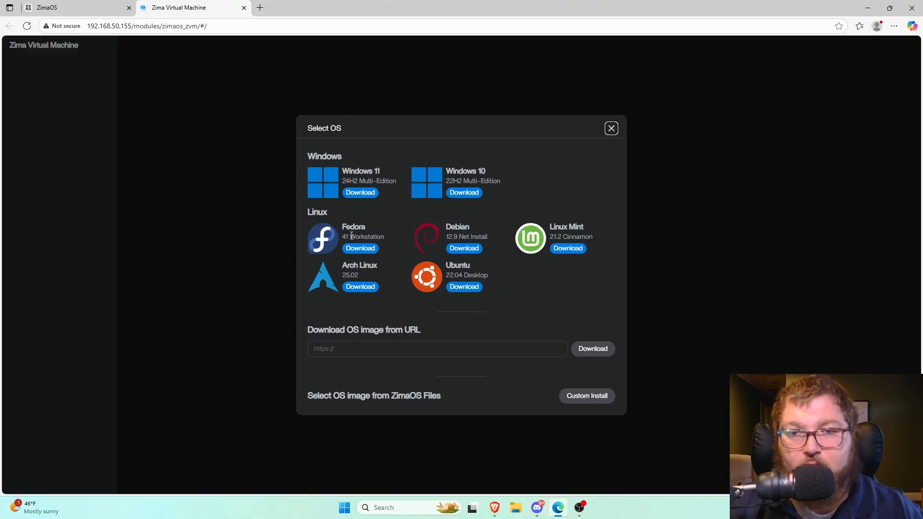
pyautogui.moveTo(384, 226)
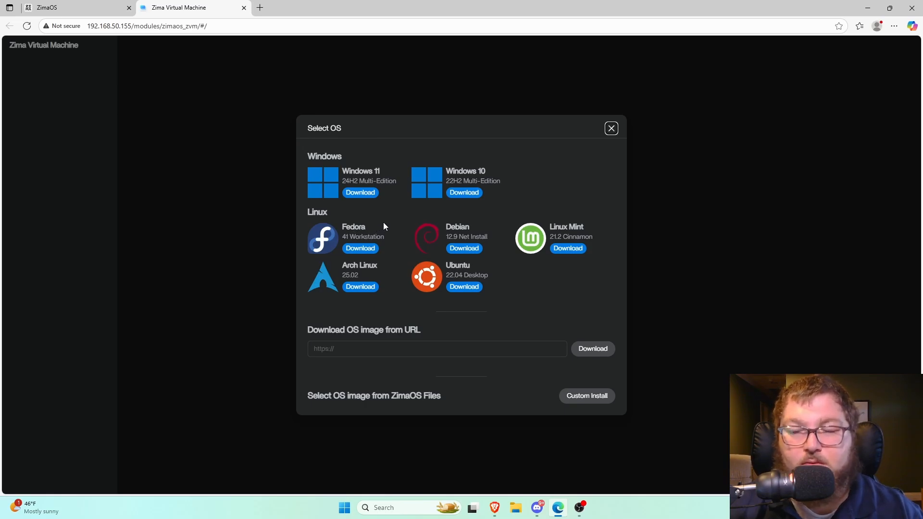
pyautogui.moveTo(298, 40)
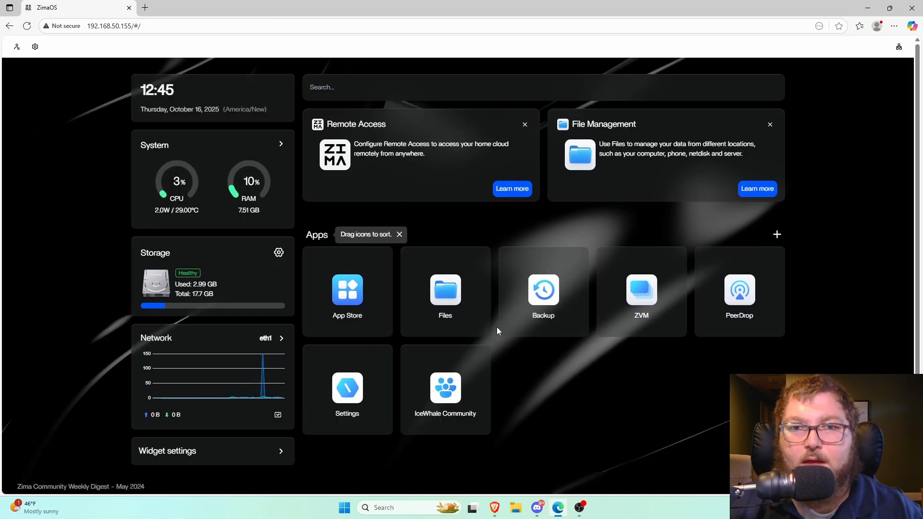
pyautogui.moveTo(550, 377)
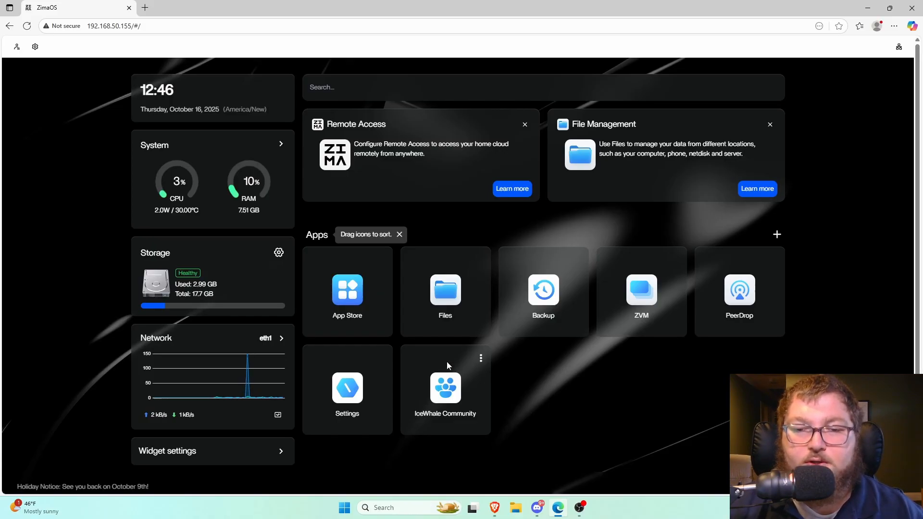
# Browse the App Store and look over the manual containerized-app install form.
pyautogui.click(347, 290)
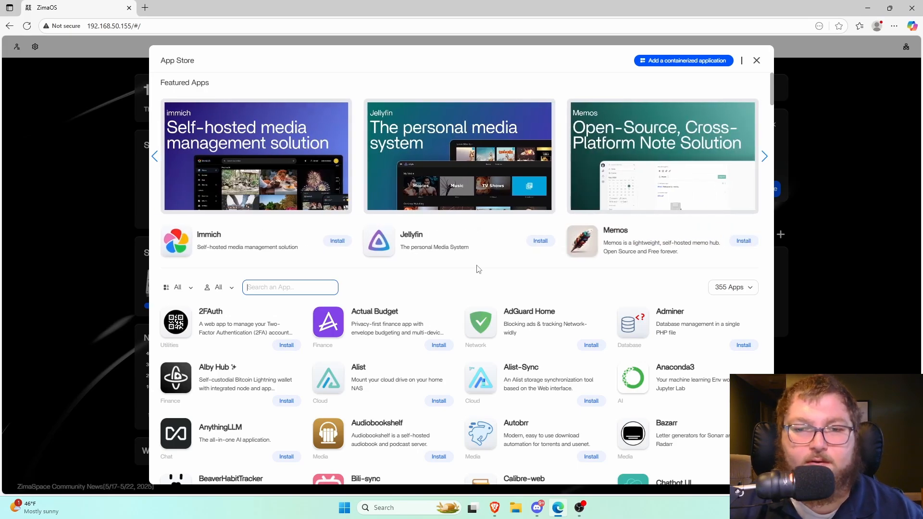
pyautogui.scroll(-3)
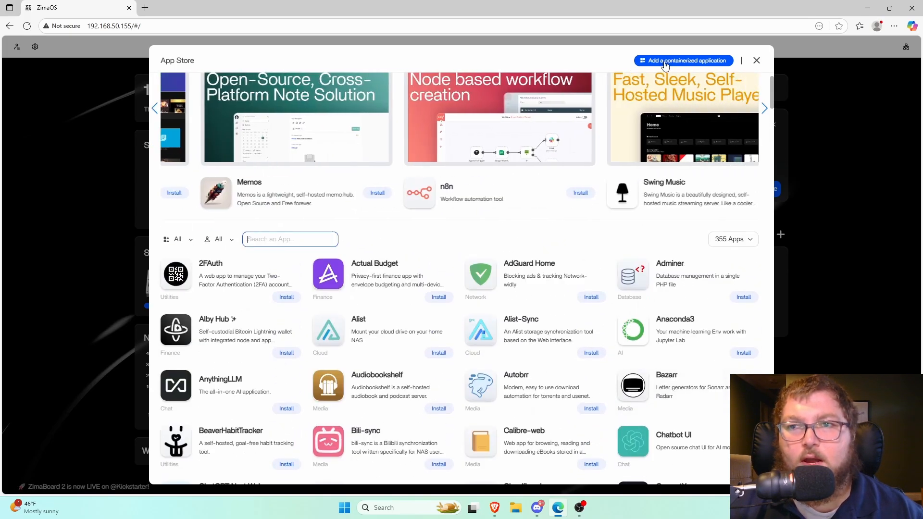
pyautogui.click(683, 60)
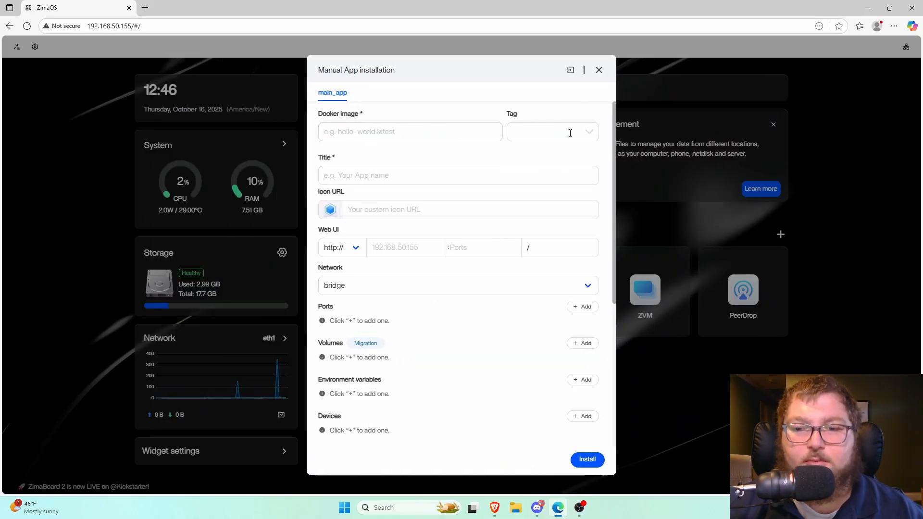
pyautogui.click(599, 71)
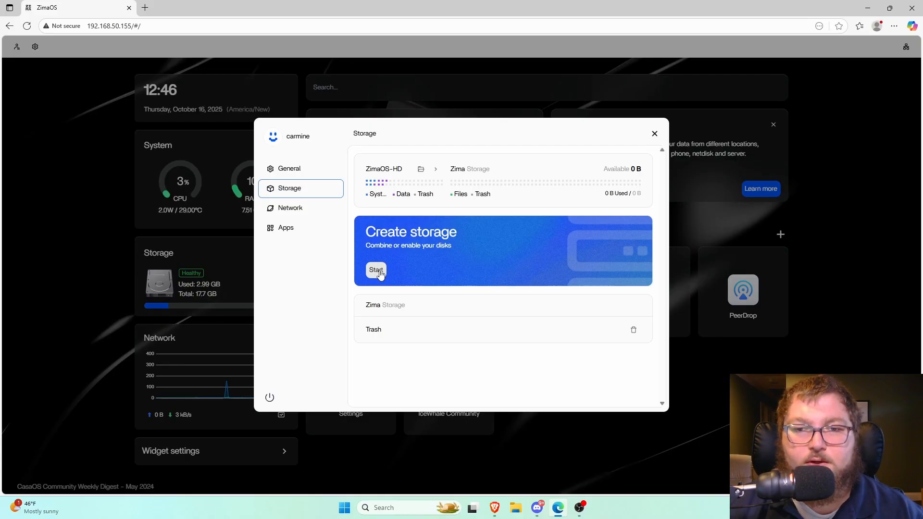
# Start creating RAID storage, choose RAID1 (Safe) over RAID0, and continue to disk selection.
pyautogui.click(376, 271)
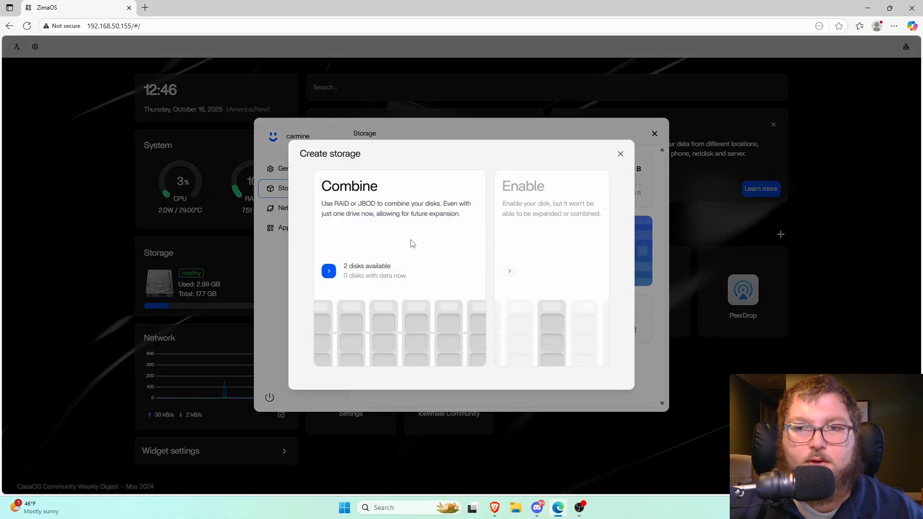
pyautogui.click(329, 271)
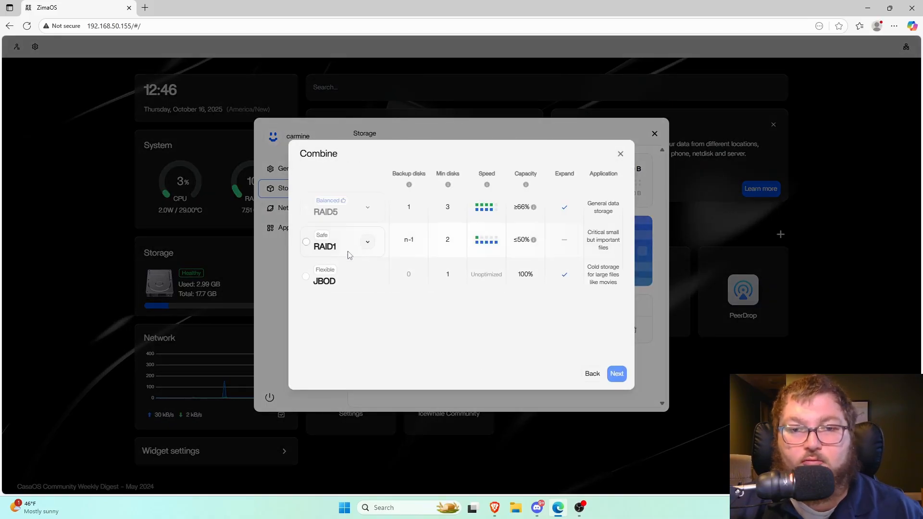
pyautogui.moveTo(374, 328)
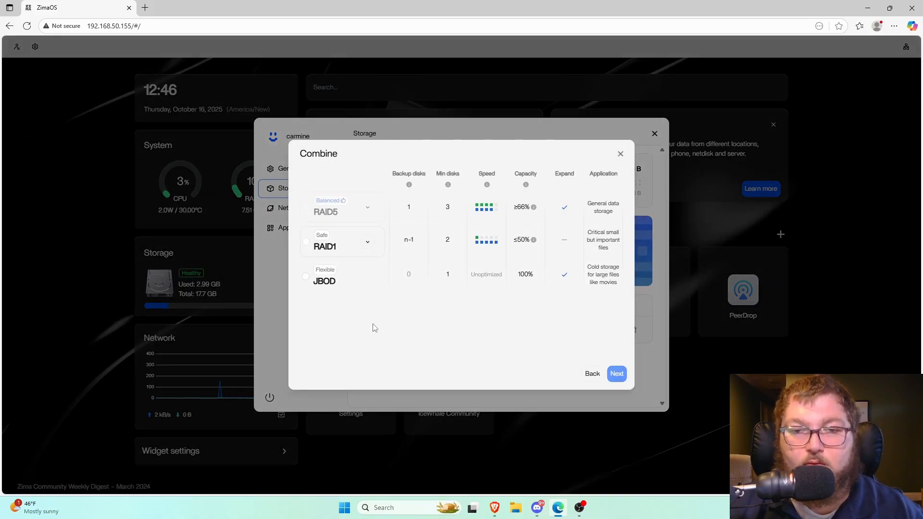
pyautogui.moveTo(368, 311)
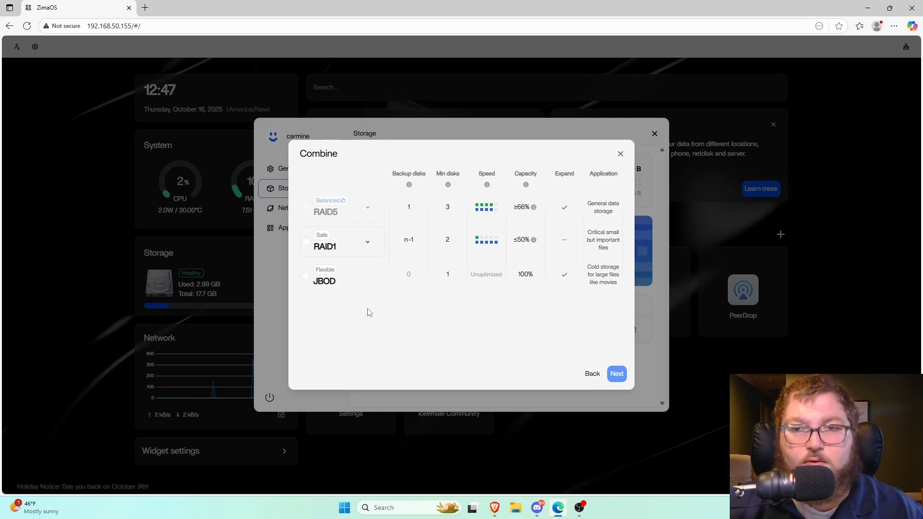
pyautogui.moveTo(383, 308)
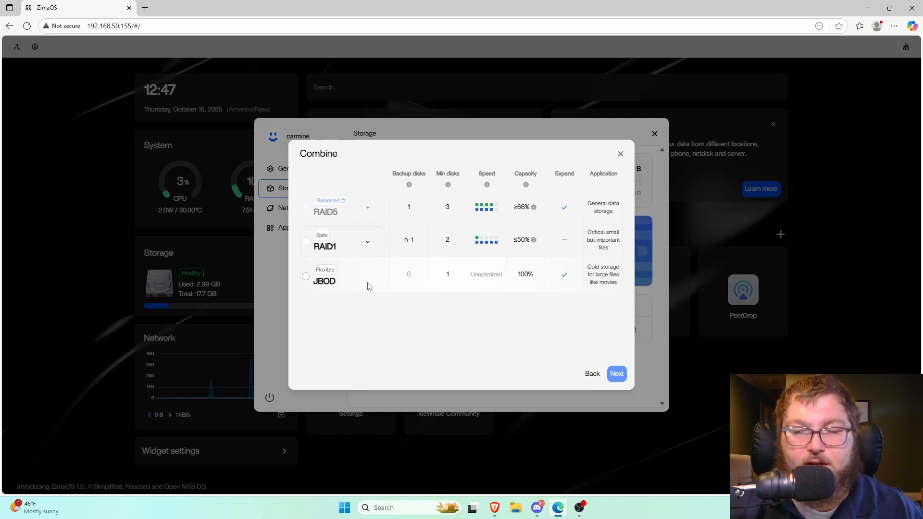
pyautogui.click(305, 241)
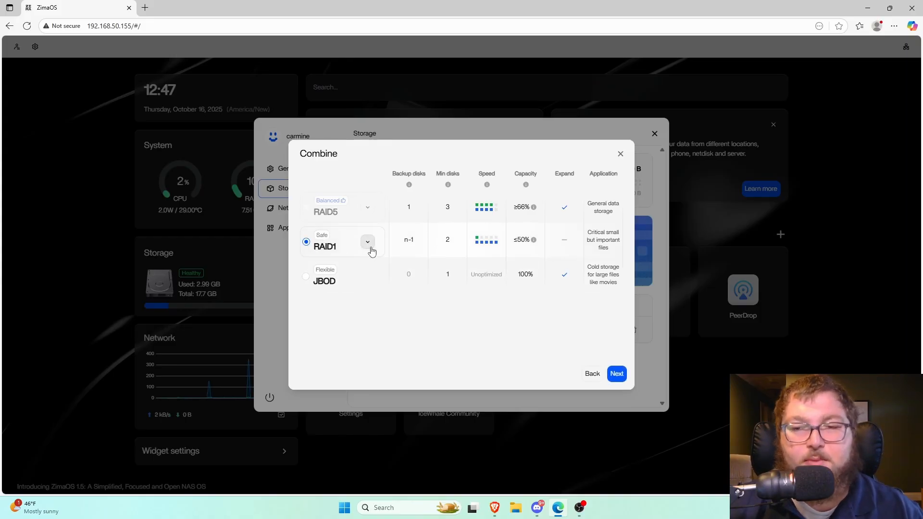
pyautogui.click(368, 241)
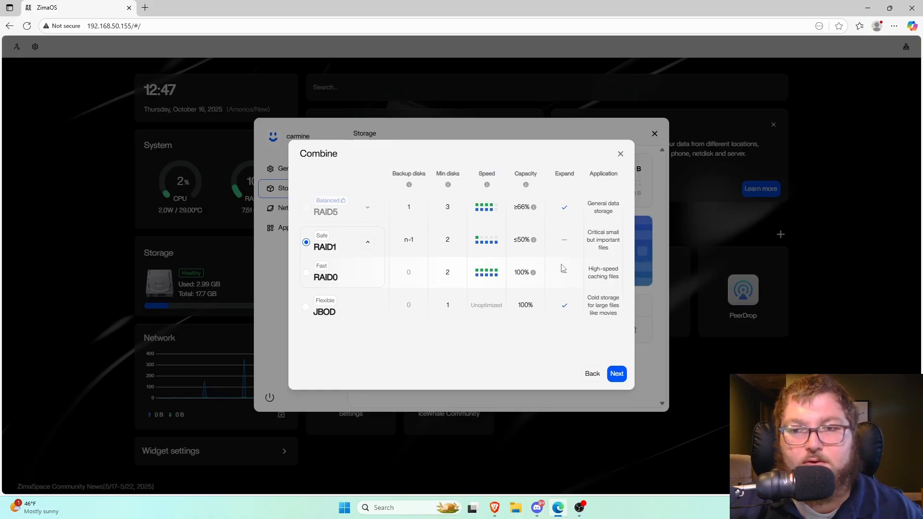
pyautogui.moveTo(422, 212)
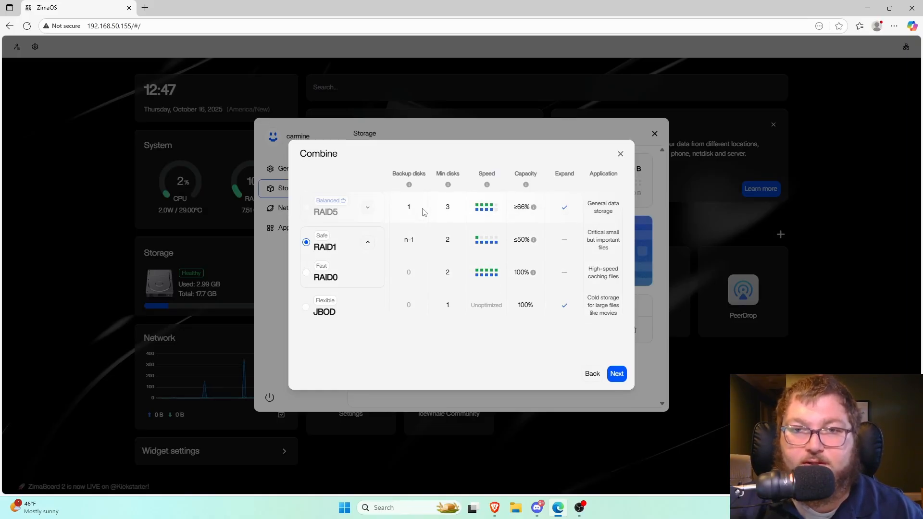
pyautogui.moveTo(497, 276)
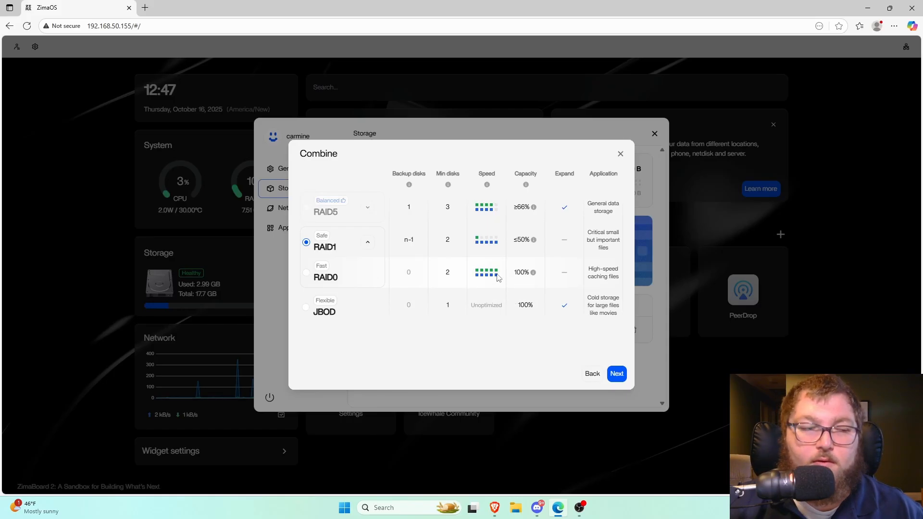
pyautogui.moveTo(463, 278)
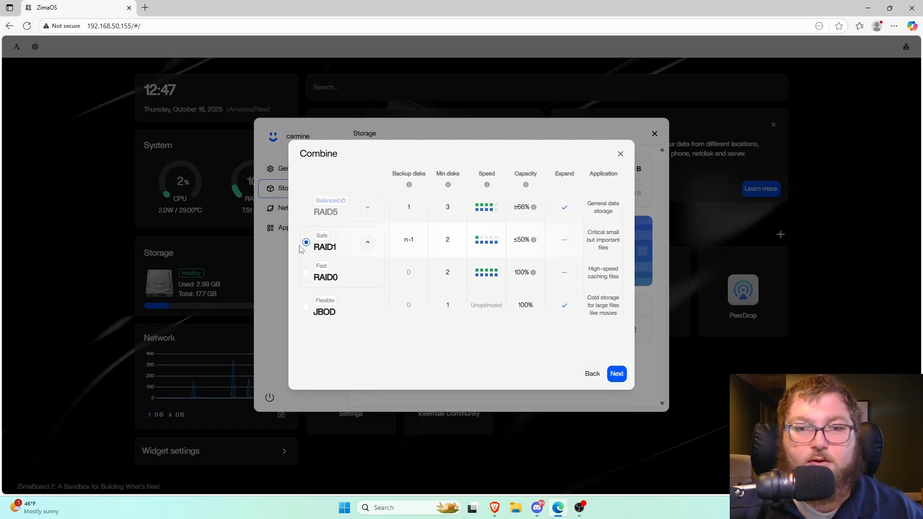
pyautogui.click(616, 373)
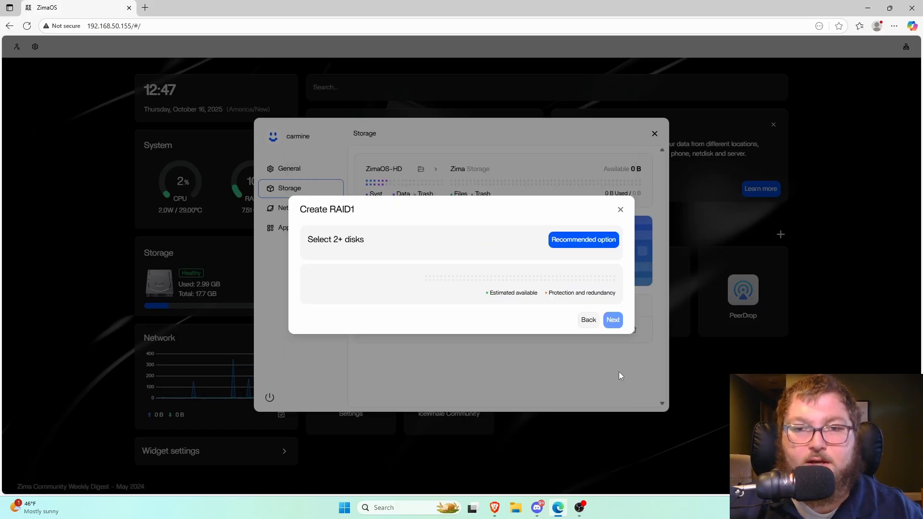
# Build RAID1 storage 'ZimaPool' from both recommended Seagate disks, accept the wipe, and view it in Files.
pyautogui.click(583, 240)
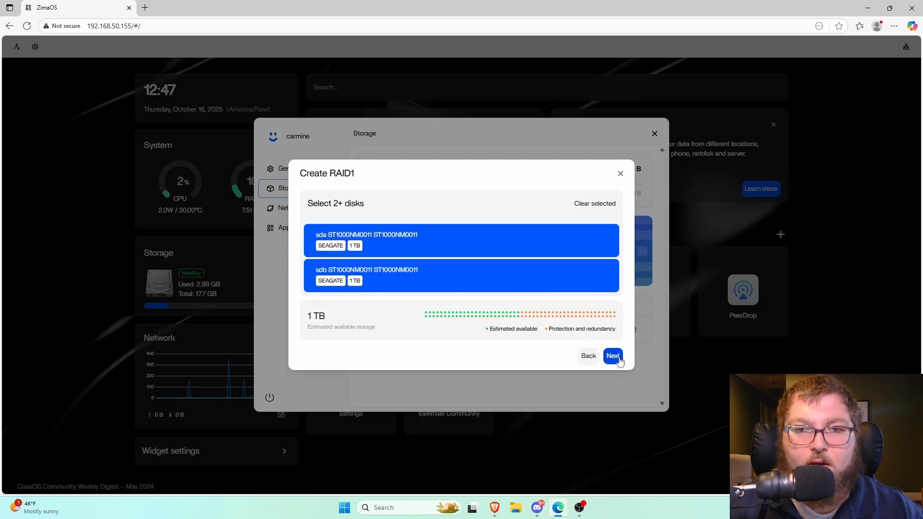
pyautogui.click(613, 356)
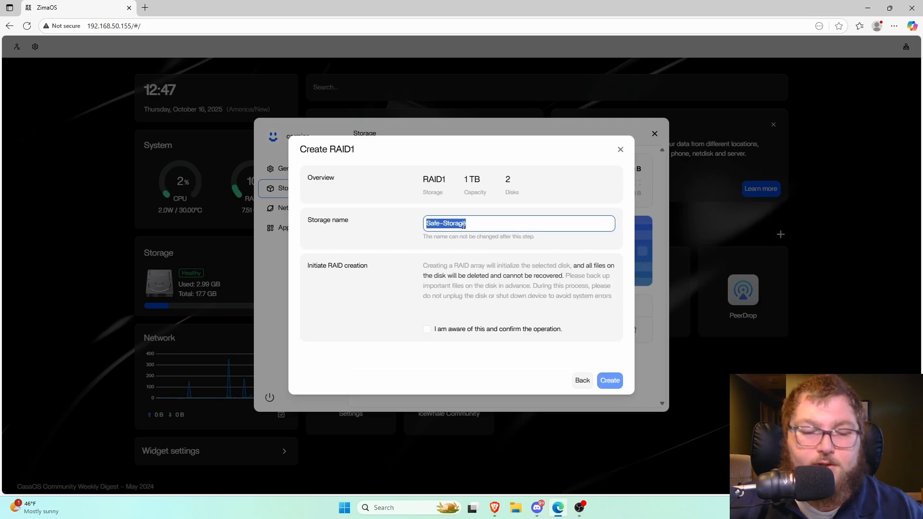
pyautogui.write('ZimaPool')
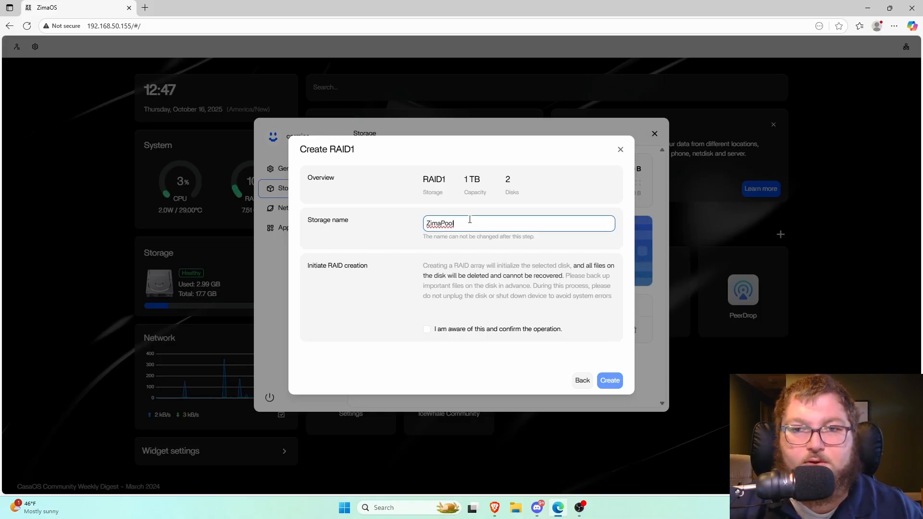
pyautogui.moveTo(498, 188)
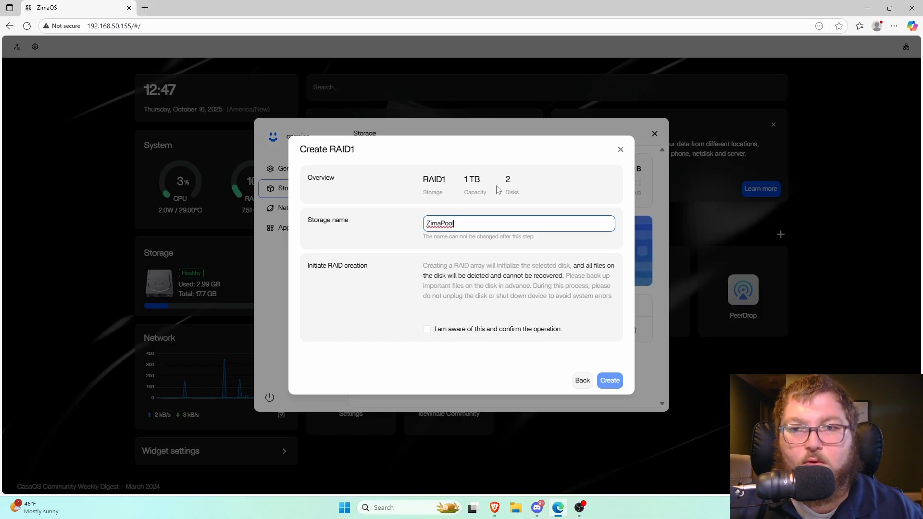
pyautogui.moveTo(532, 335)
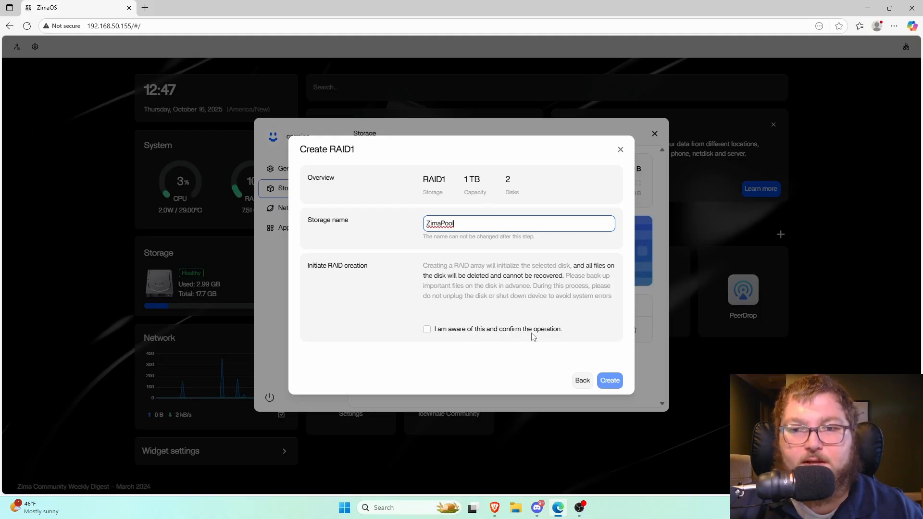
pyautogui.click(609, 381)
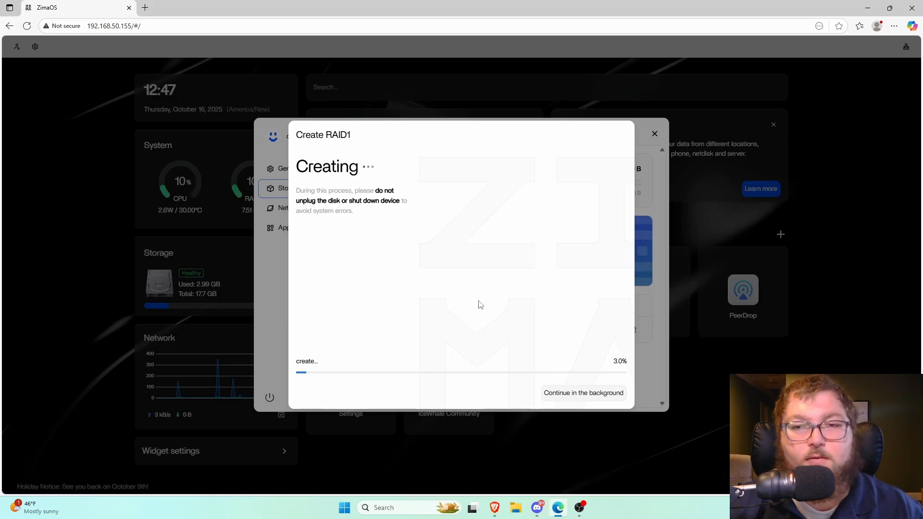
pyautogui.moveTo(470, 302)
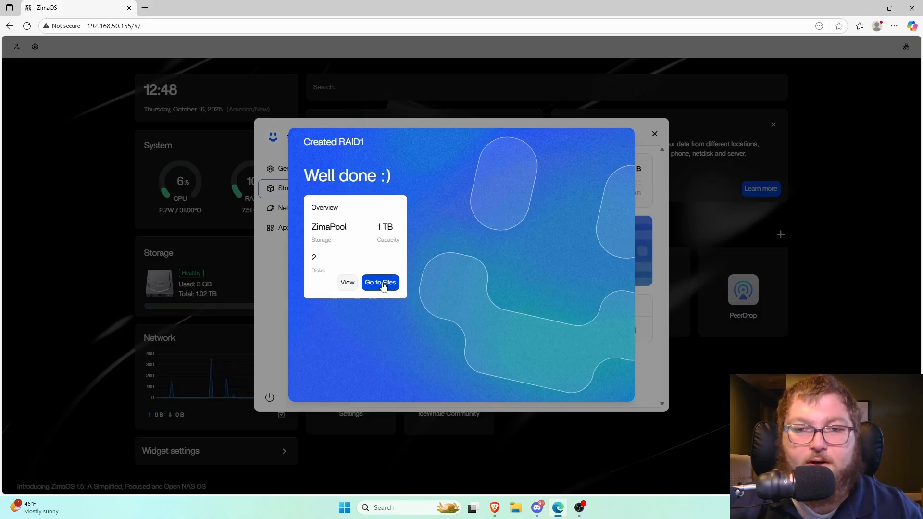
pyautogui.click(380, 282)
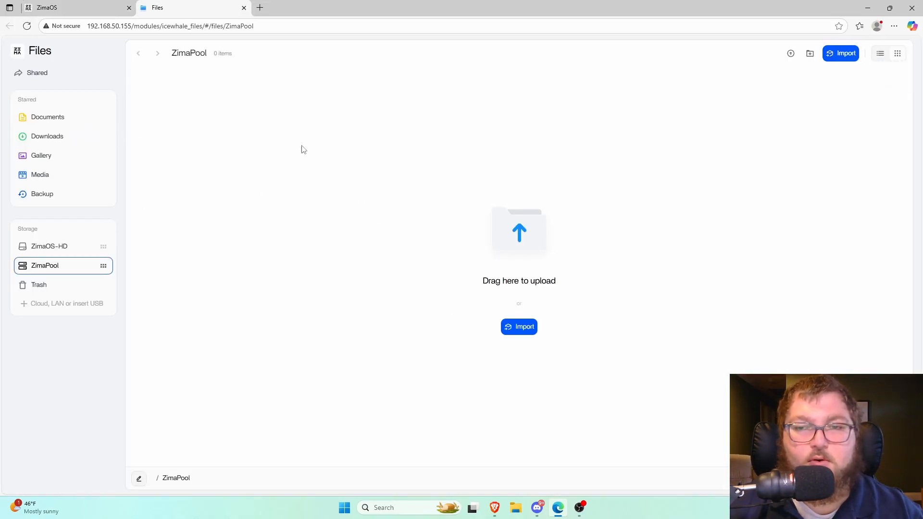
pyautogui.moveTo(247, 321)
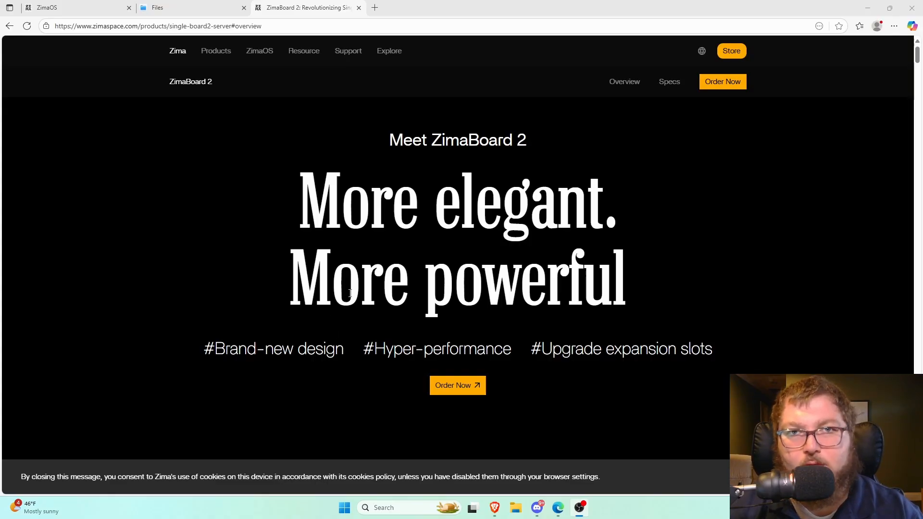
# Scroll the ZimaBoard 2 product page through Mini-NAS, High-speed Backup and 36TB Massive Storage sections.
pyautogui.scroll(-3)
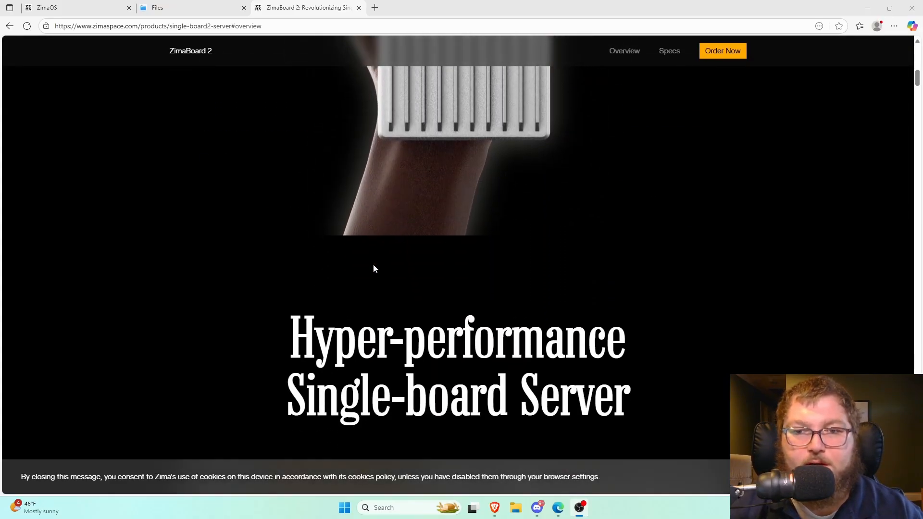
pyautogui.scroll(-3)
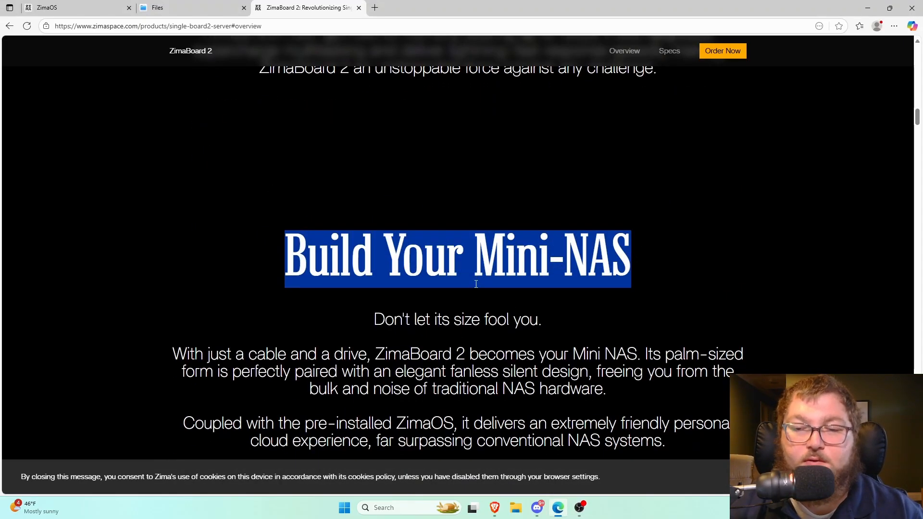
pyautogui.scroll(-3)
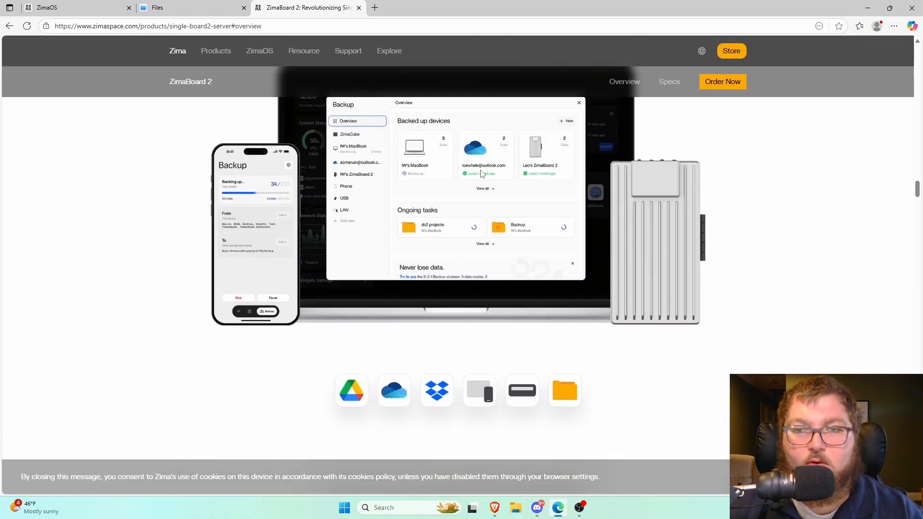
pyautogui.scroll(-3)
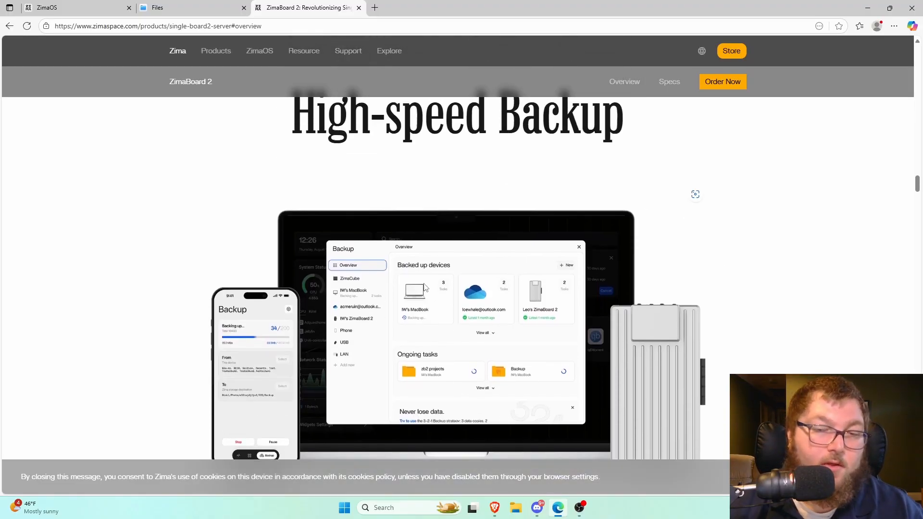
pyautogui.scroll(-3)
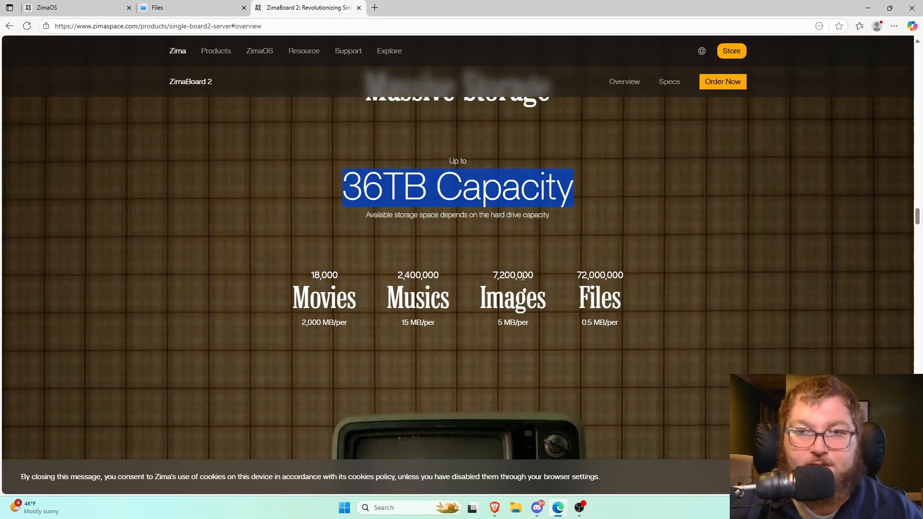
pyautogui.scroll(3)
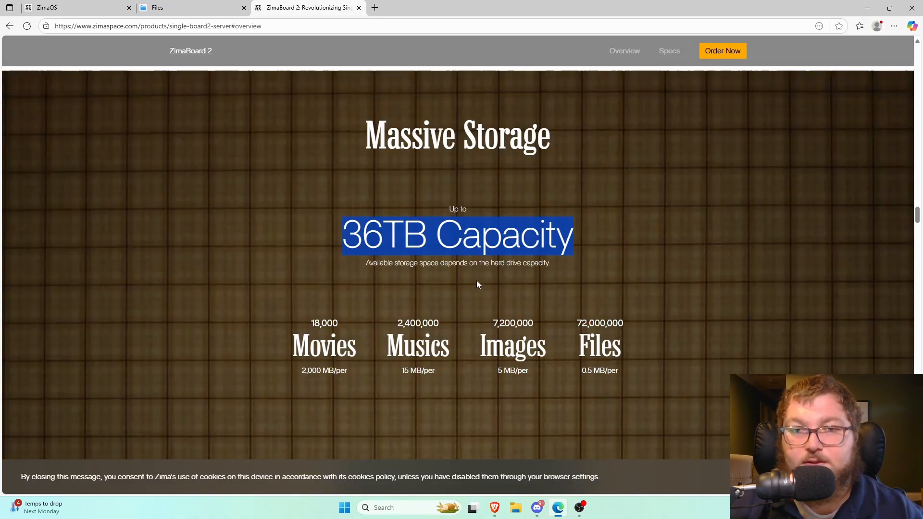
pyautogui.moveTo(449, 277)
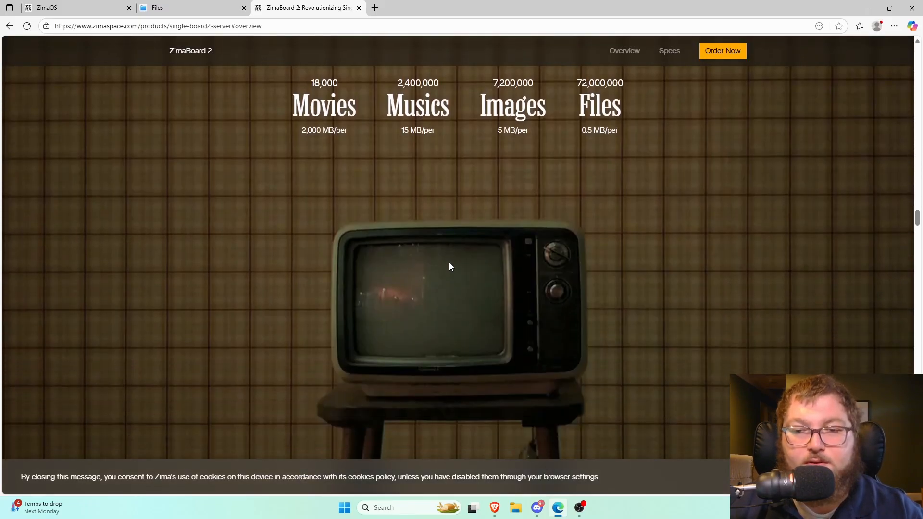
pyautogui.scroll(-3)
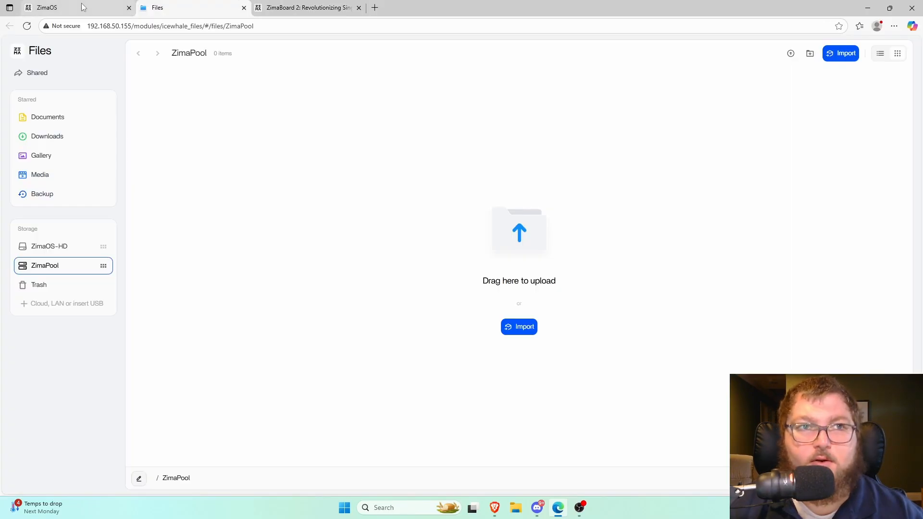
# Return to the dashboard and browse to the ZimaPool storage in the Files app.
pyautogui.click(194, 8)
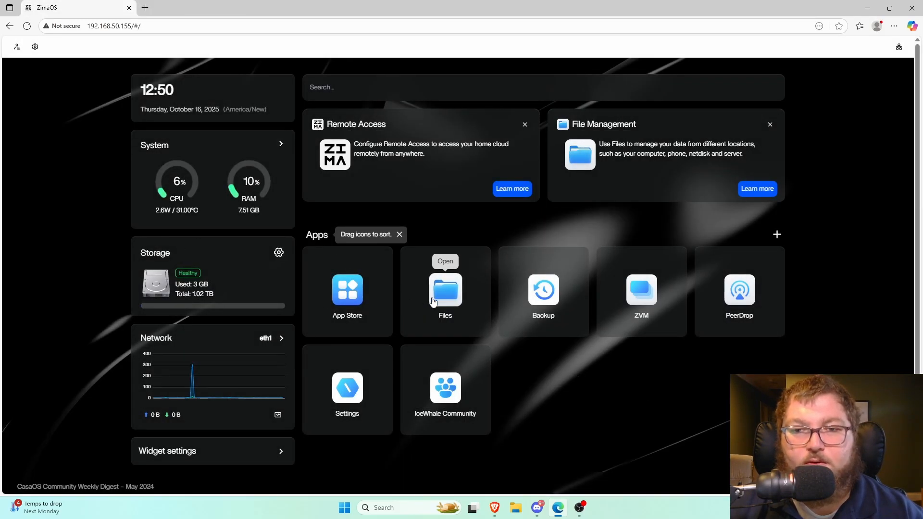
pyautogui.click(446, 289)
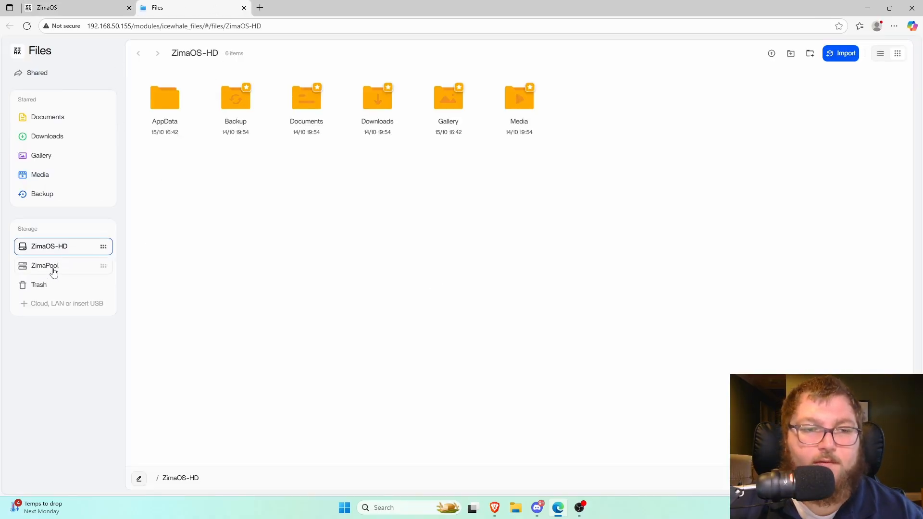
pyautogui.click(46, 266)
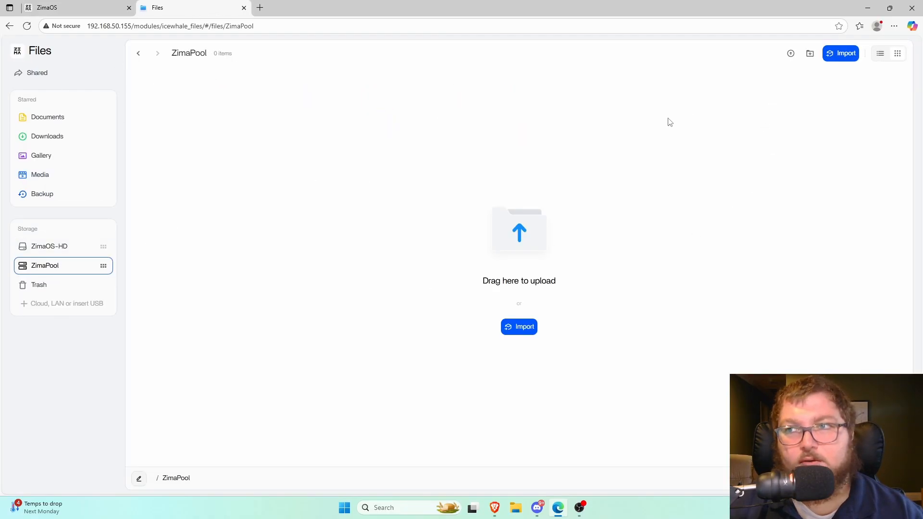
pyautogui.moveTo(810, 53)
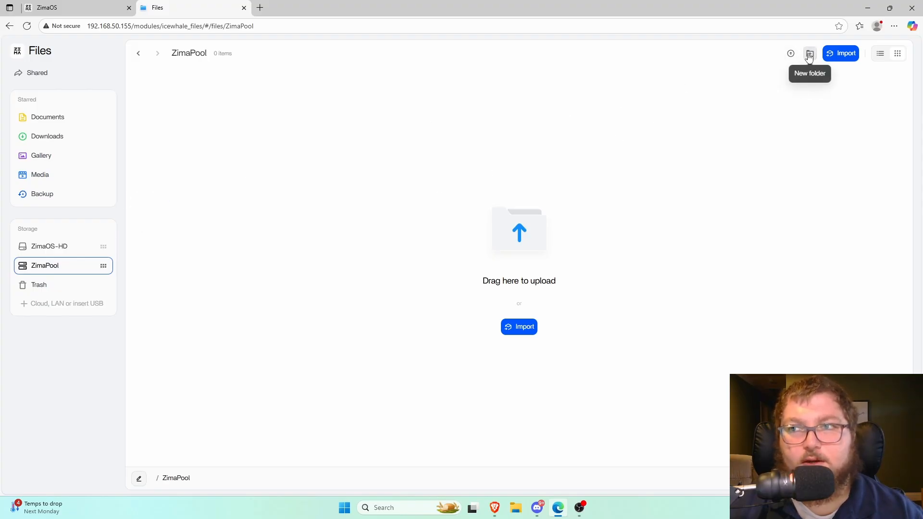
# Create a new folder named 'ZimaShare' inside ZimaPool.
pyautogui.click(810, 53)
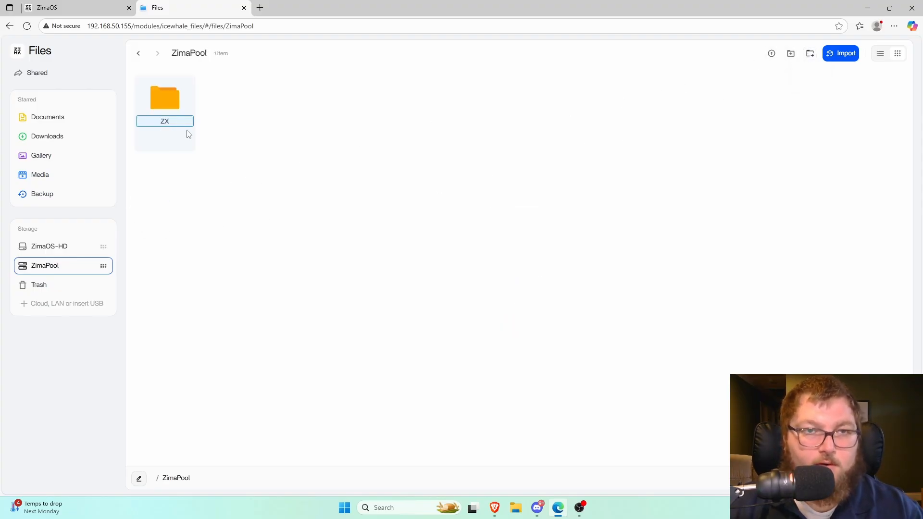
pyautogui.write('ZimaShare')
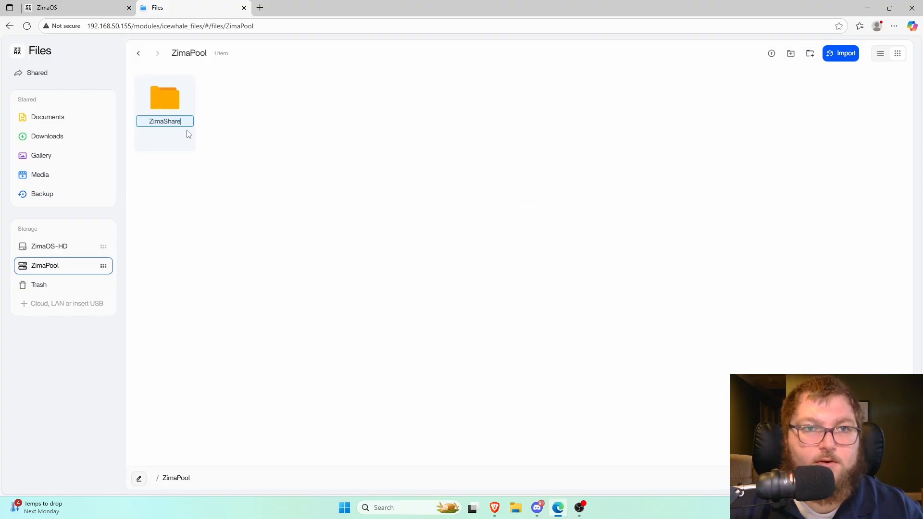
pyautogui.click(165, 99)
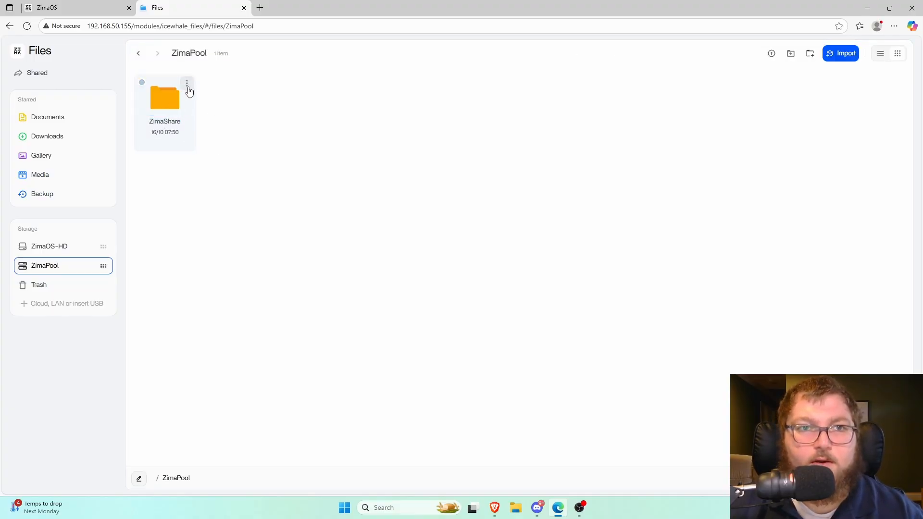
# Share ZimaShare via Samba and copy its Windows Explorer network path.
pyautogui.click(187, 84)
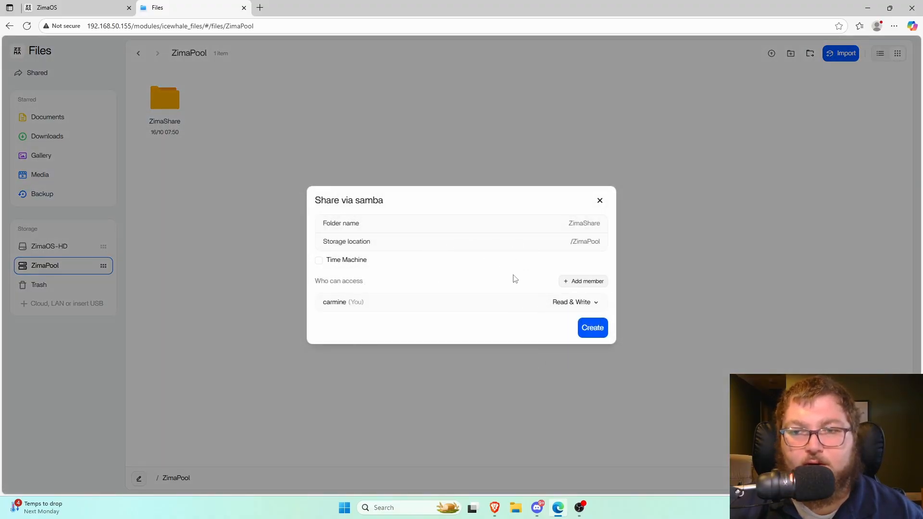
pyautogui.click(592, 327)
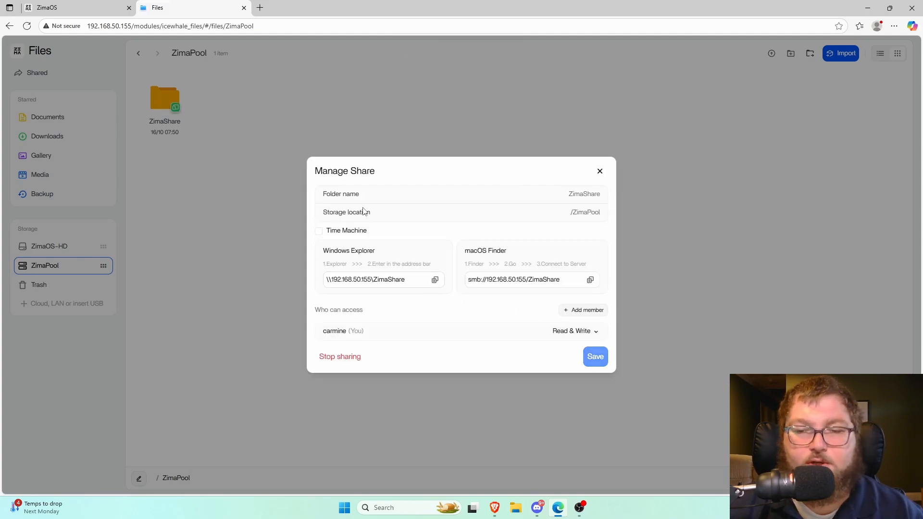
pyautogui.click(434, 280)
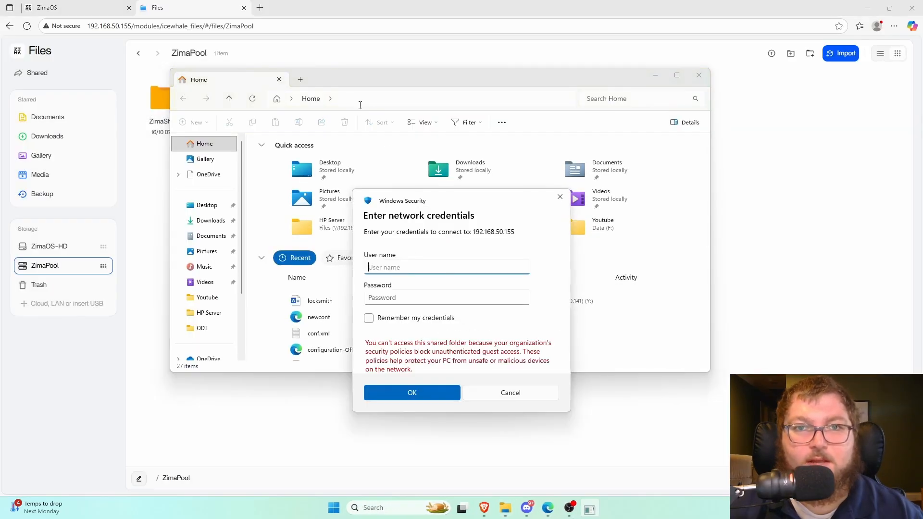
# Sign in with the network credentials, create and delete a test text document, then close Explorer.
pyautogui.write('carmine')
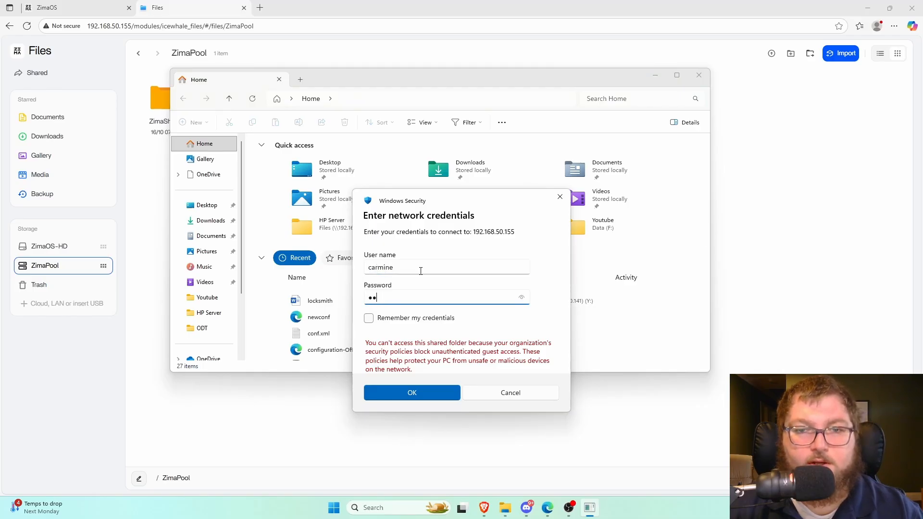
pyautogui.click(413, 392)
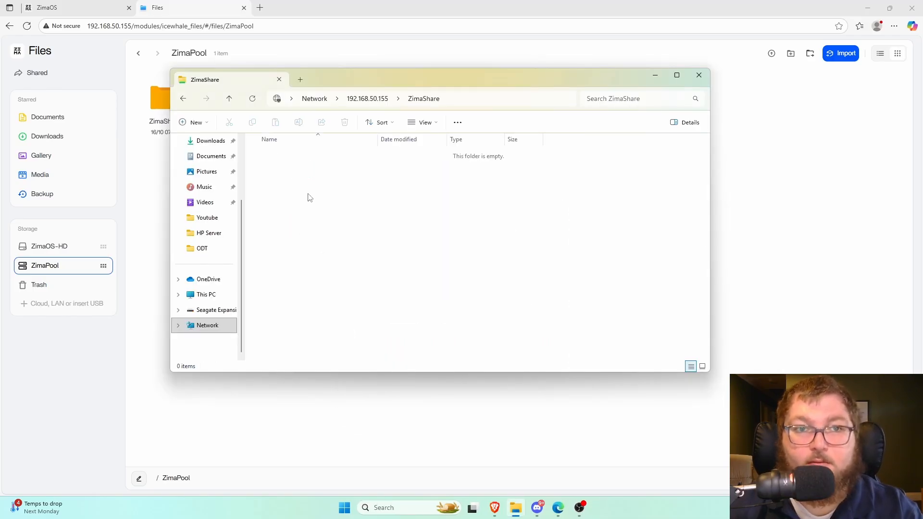
pyautogui.rightClick(311, 198)
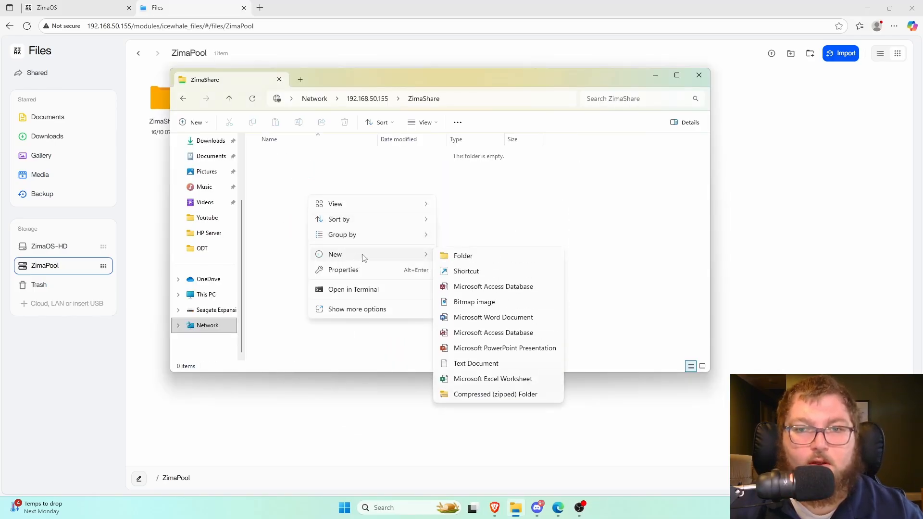
pyautogui.click(476, 363)
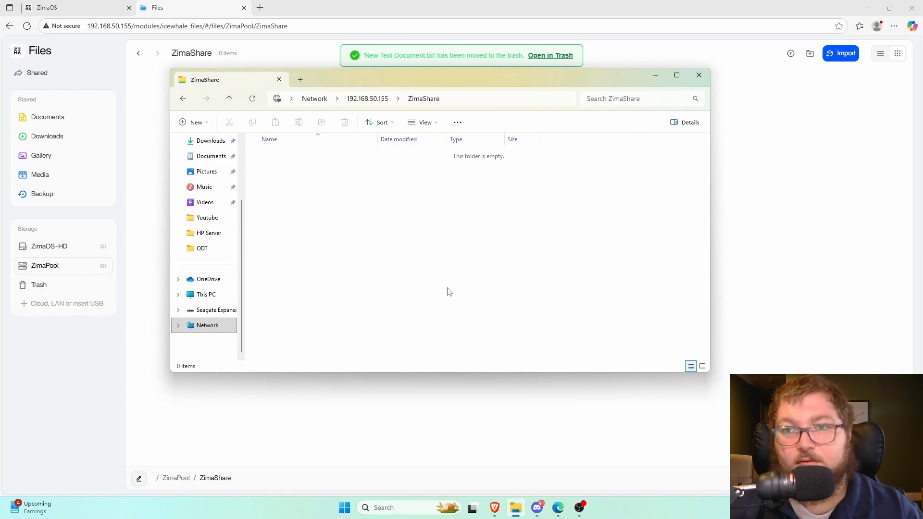
pyautogui.moveTo(520, 270)
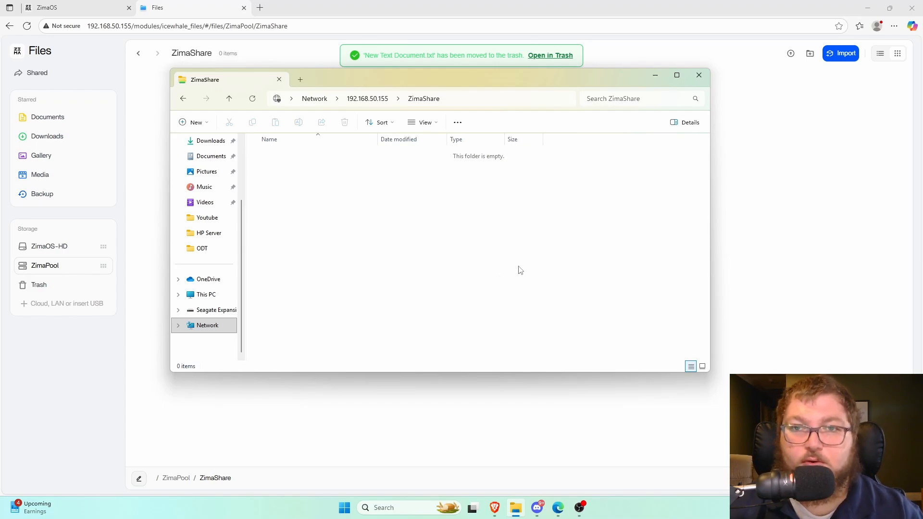
pyautogui.moveTo(518, 269)
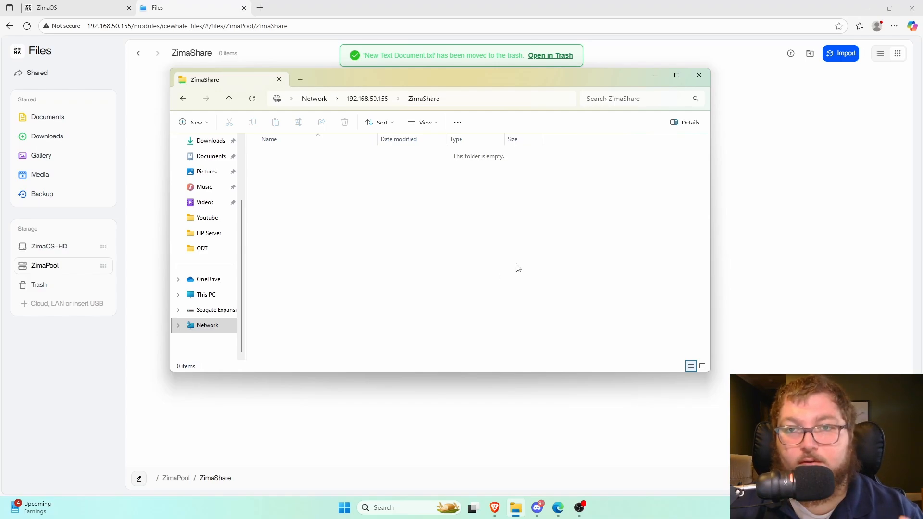
pyautogui.moveTo(518, 263)
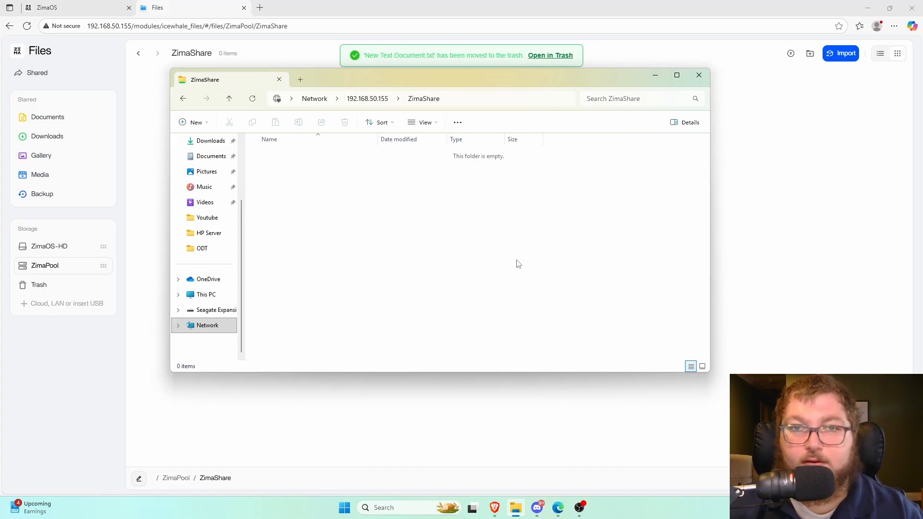
pyautogui.click(699, 75)
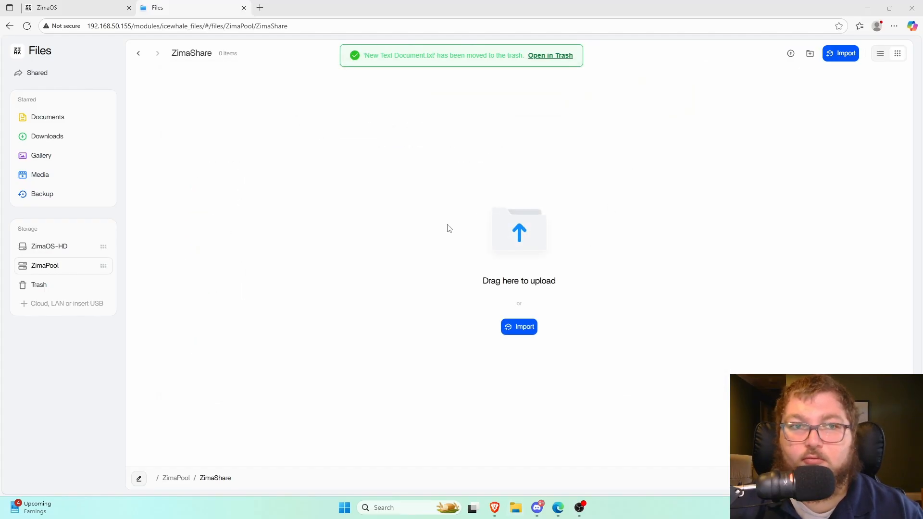
pyautogui.moveTo(328, 211)
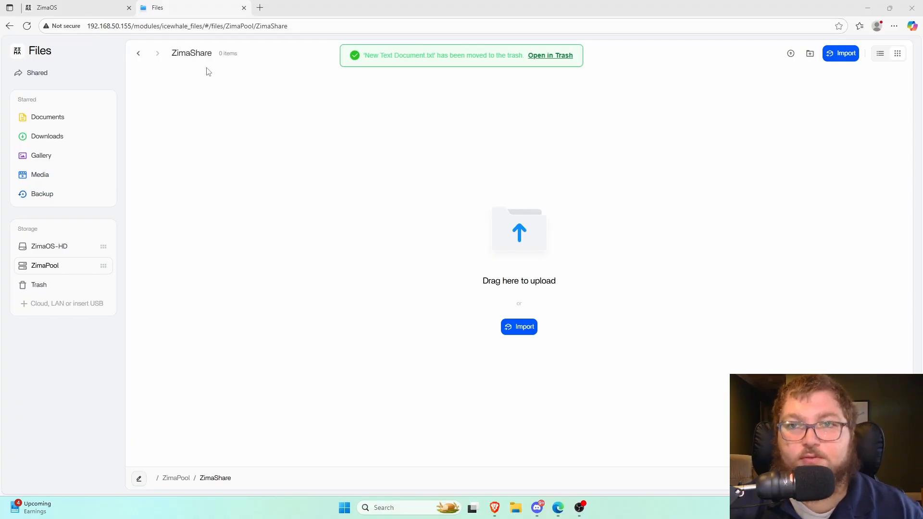
pyautogui.moveTo(229, 127)
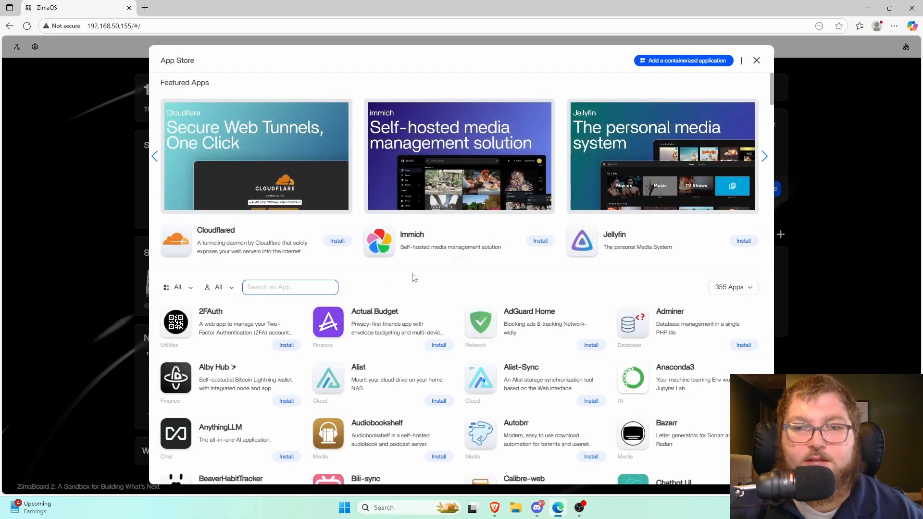
# Search the App Store for 'open', clear it, and filter the catalogue to the Cloud category.
pyautogui.scroll(-3)
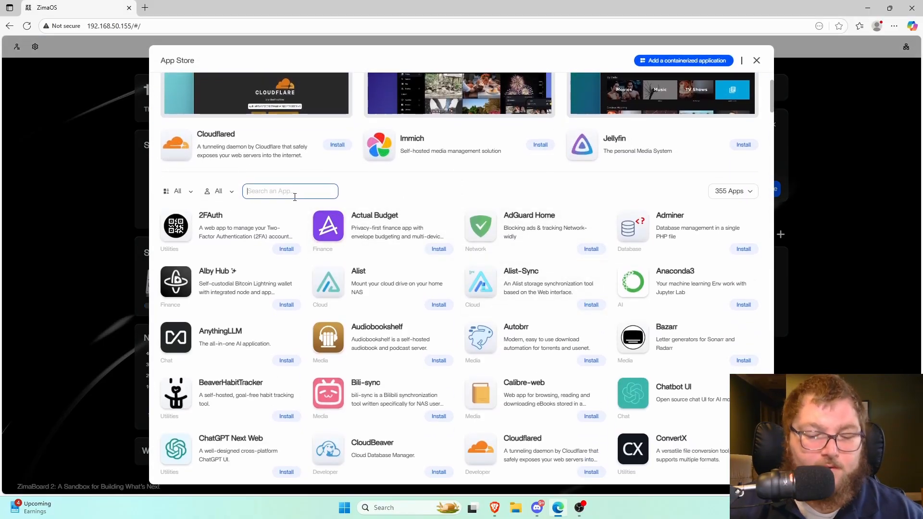
pyautogui.write('open media vaul')
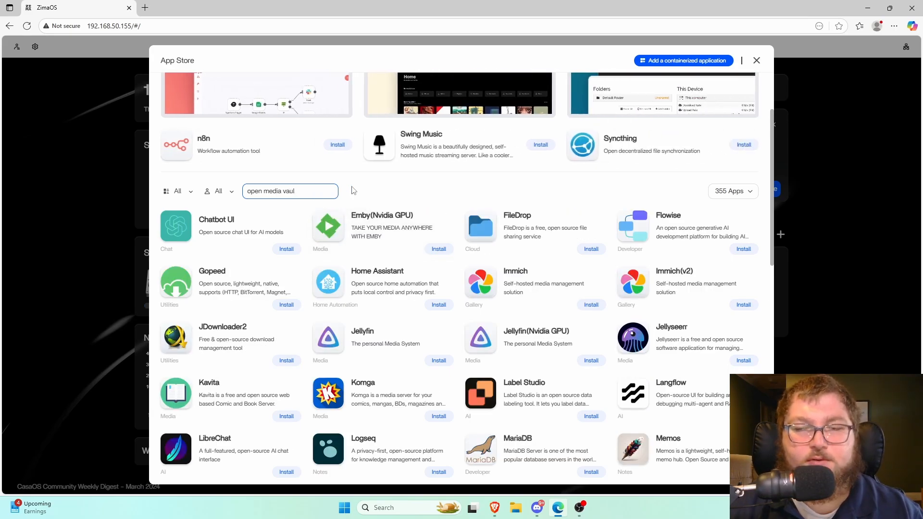
pyautogui.click(291, 190)
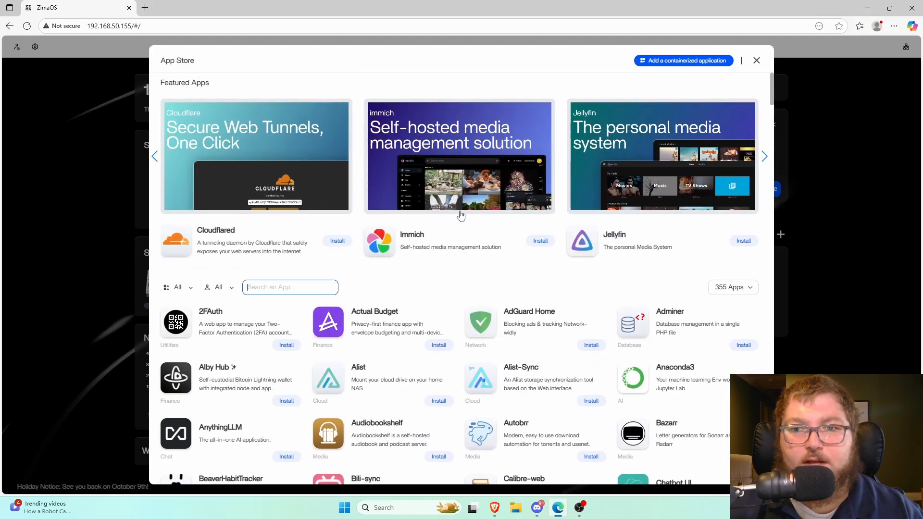
pyautogui.click(177, 288)
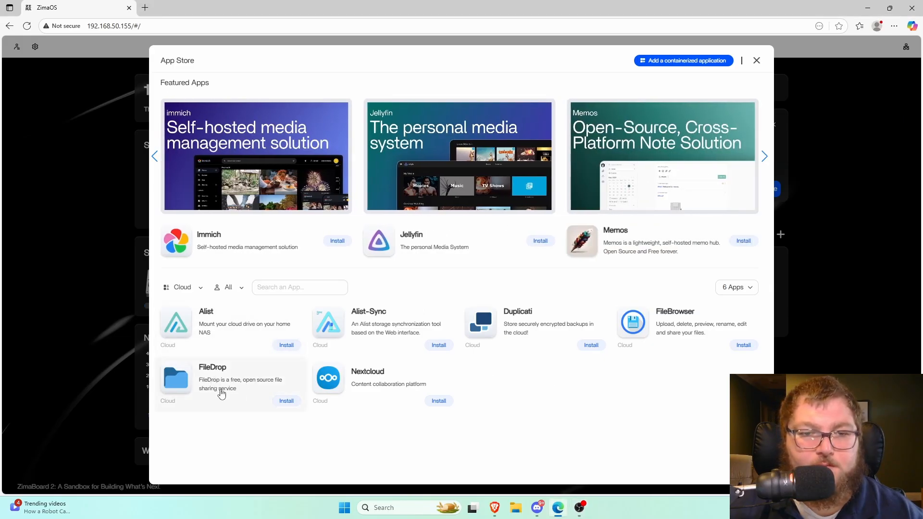
# Preview FileDrop and Nextcloud's store page, return to the catalogue and search 'smb'.
pyautogui.click(230, 383)
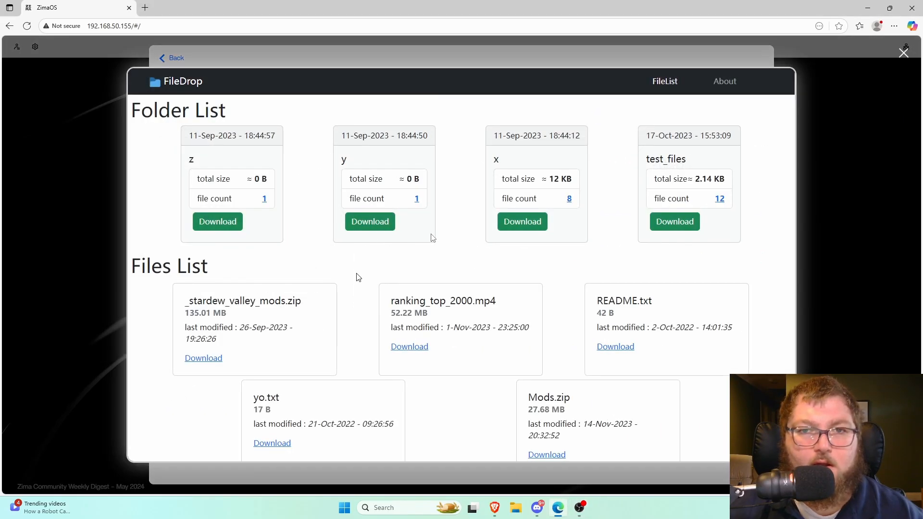
pyautogui.moveTo(909, 53)
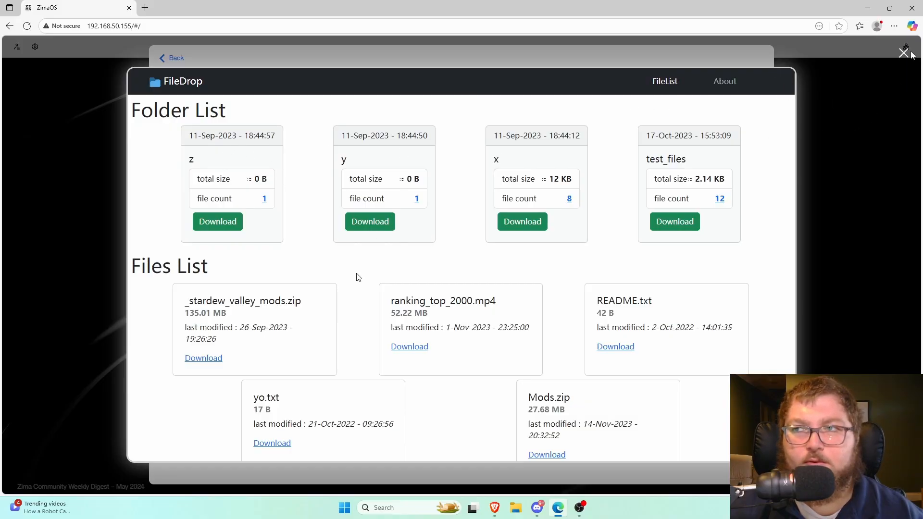
pyautogui.click(905, 52)
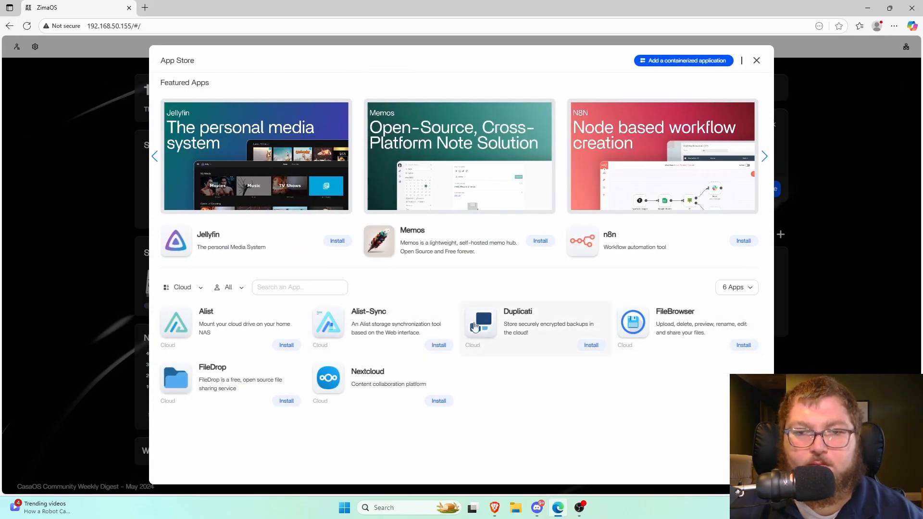
pyautogui.moveTo(439, 319)
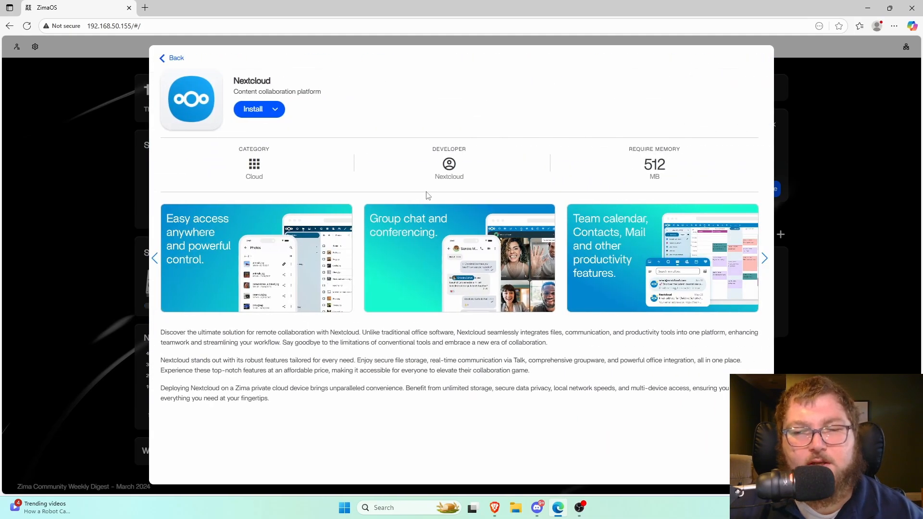
pyautogui.moveTo(607, 247)
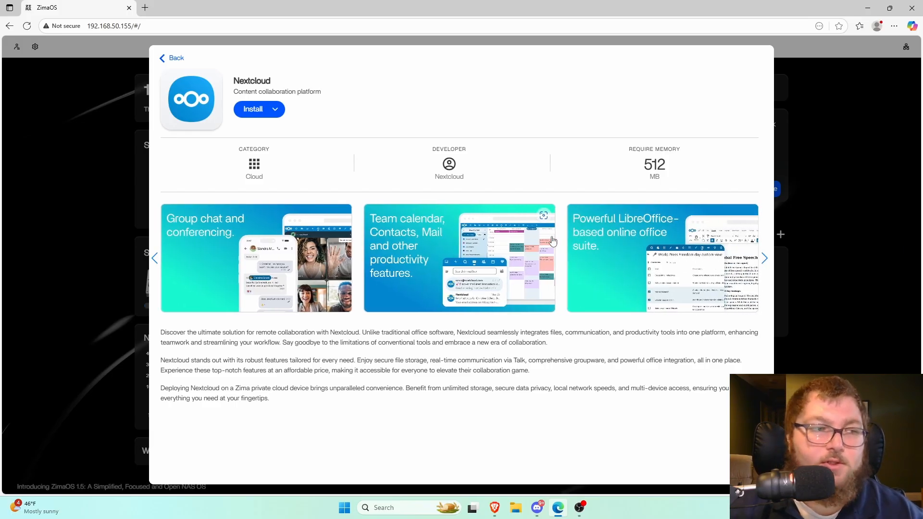
pyautogui.click(175, 58)
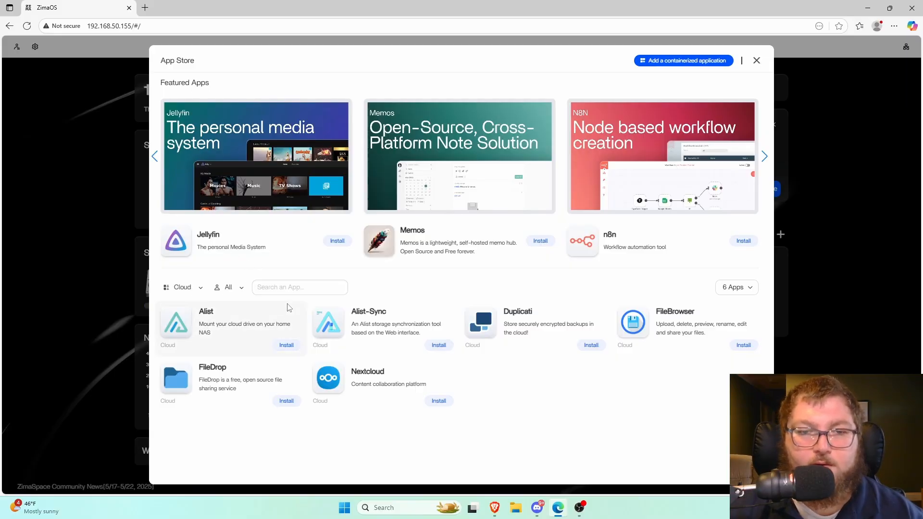
pyautogui.click(183, 288)
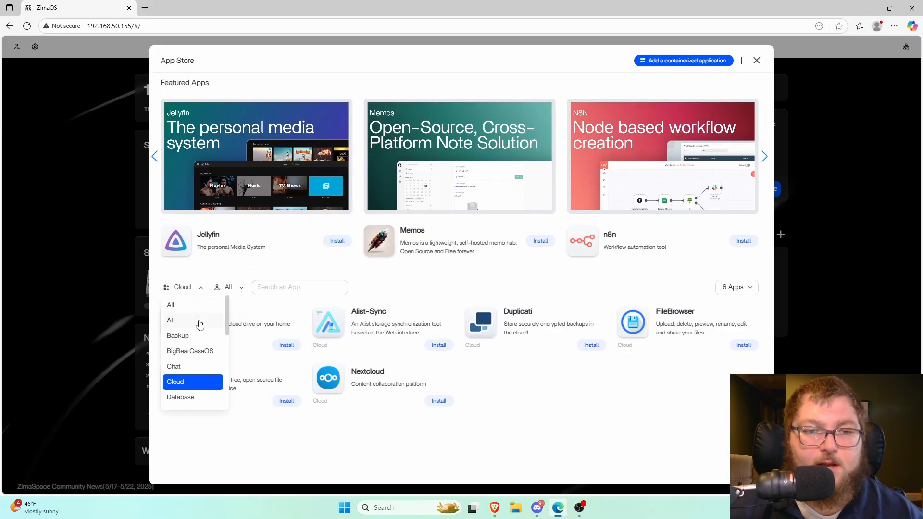
pyautogui.write('smb')
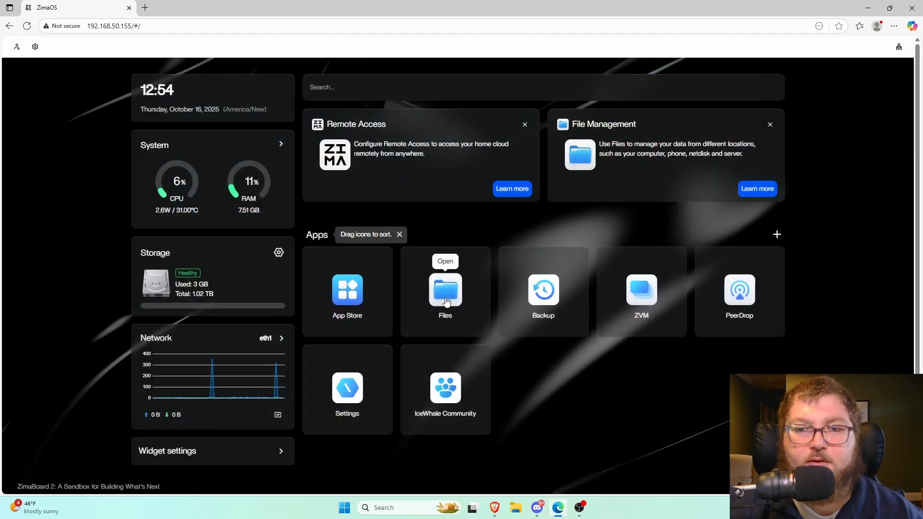
# Reopen the App Store from the dashboard and scroll the full 355-app catalogue.
pyautogui.click(347, 290)
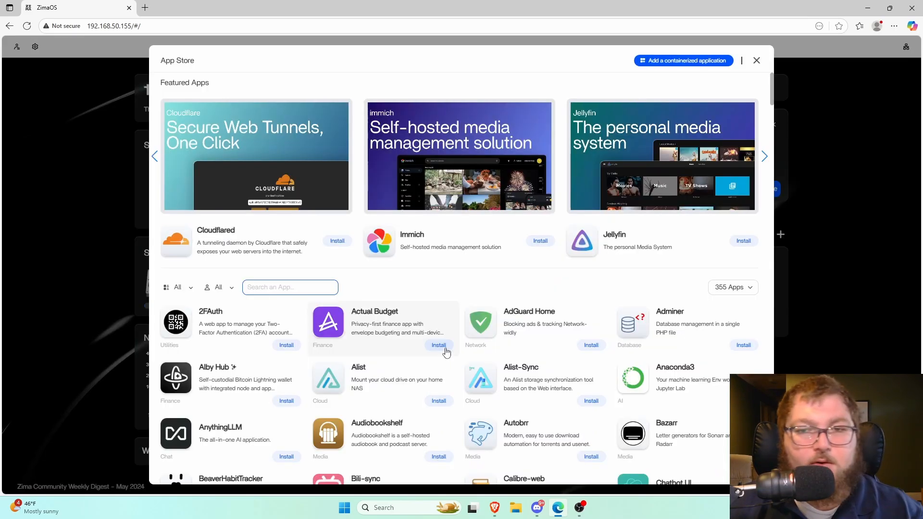
pyautogui.scroll(-3)
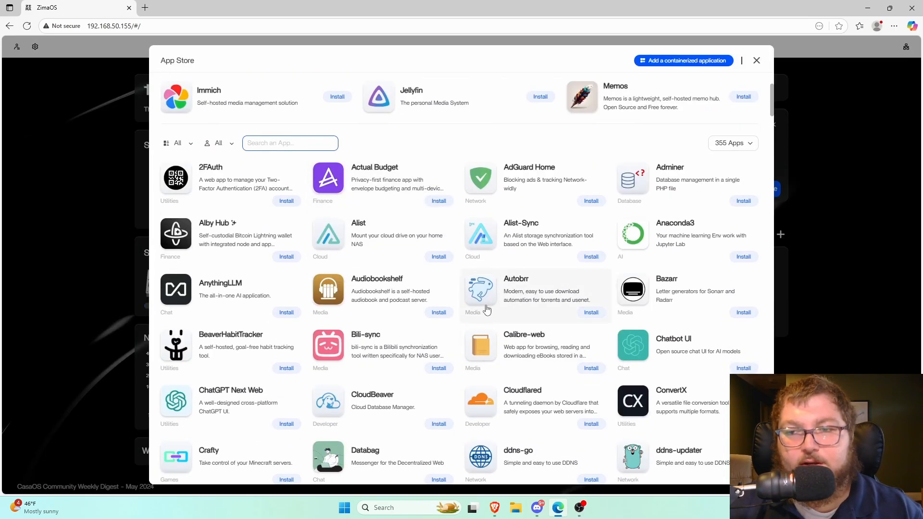
pyautogui.moveTo(479, 310)
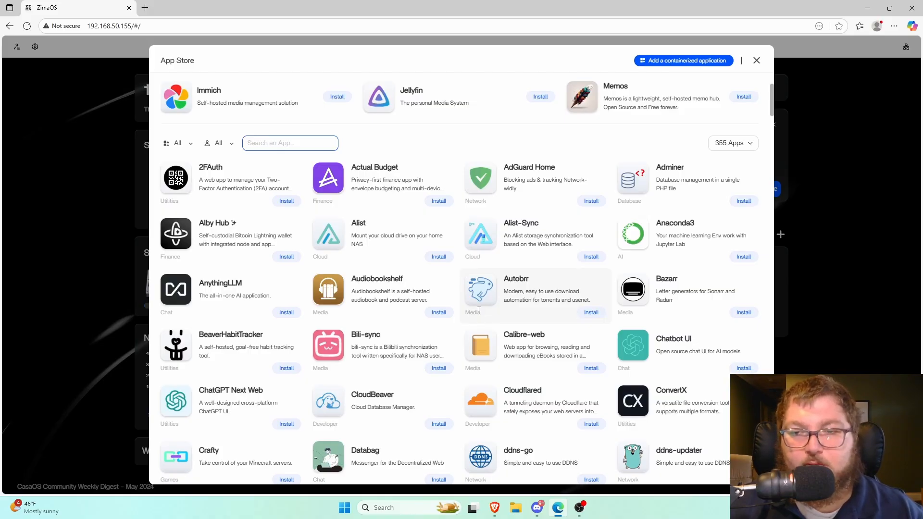